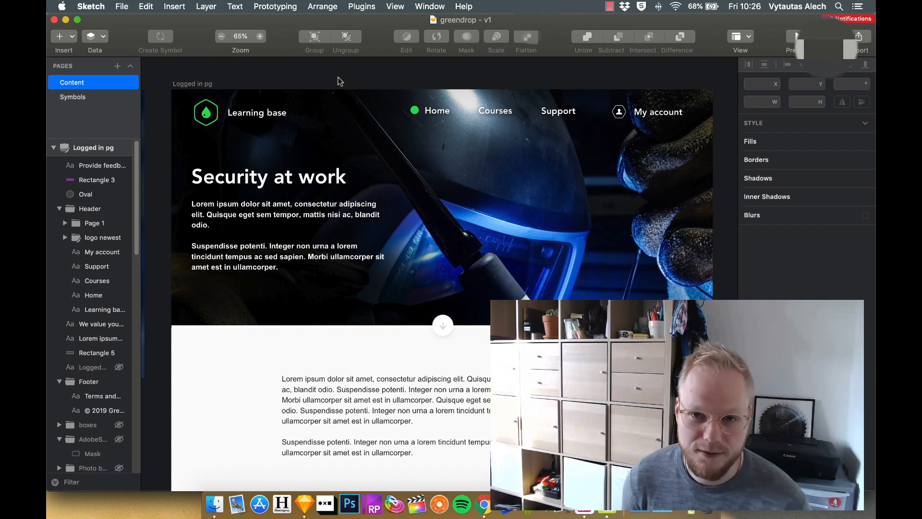
- Select the header group, scroll through the imported Axure page, then switch back to Sketch
left_click(206, 113)
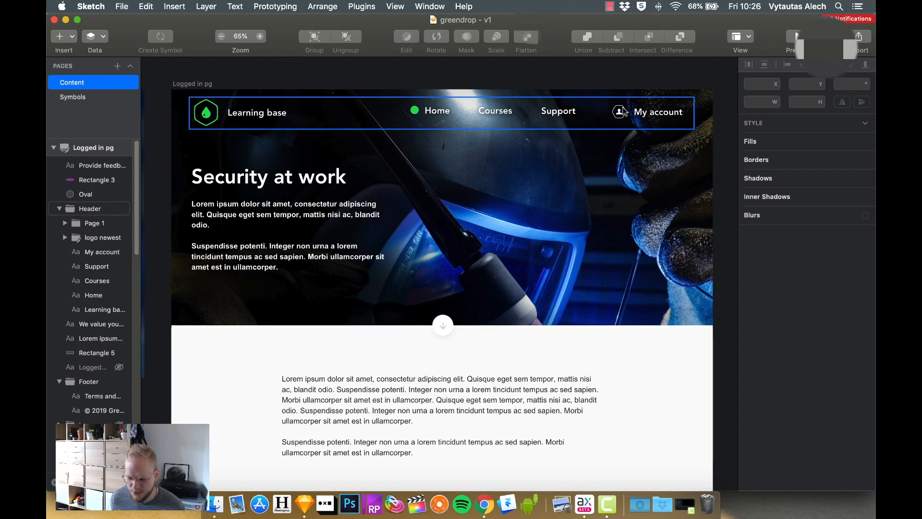
mouse_move(686, 103)
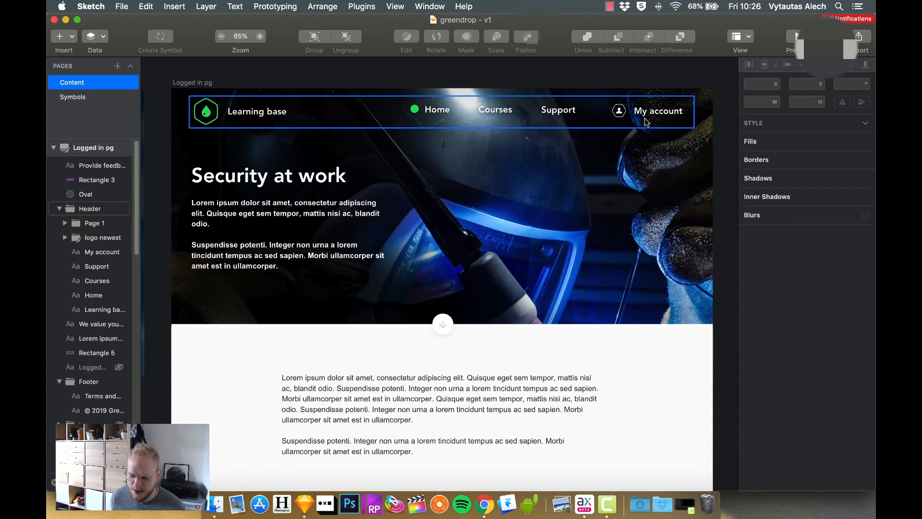
scroll("down", 3)
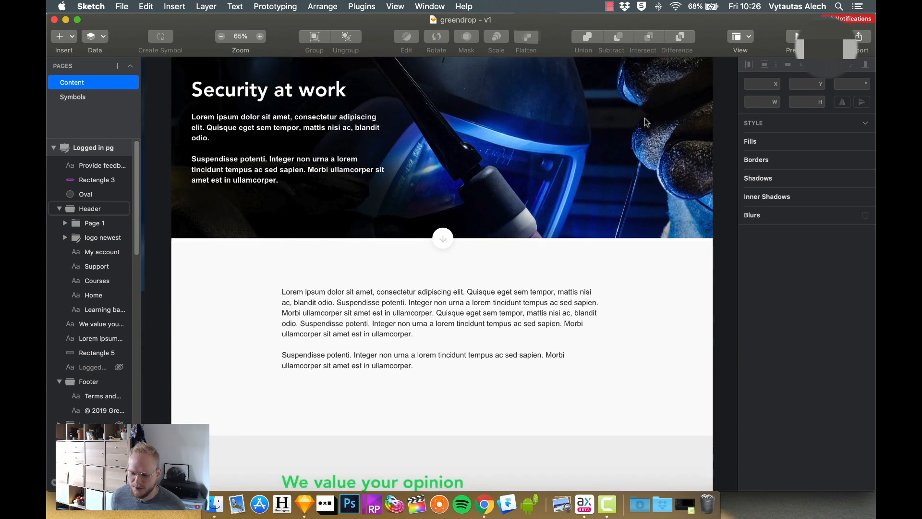
scroll("down", 3)
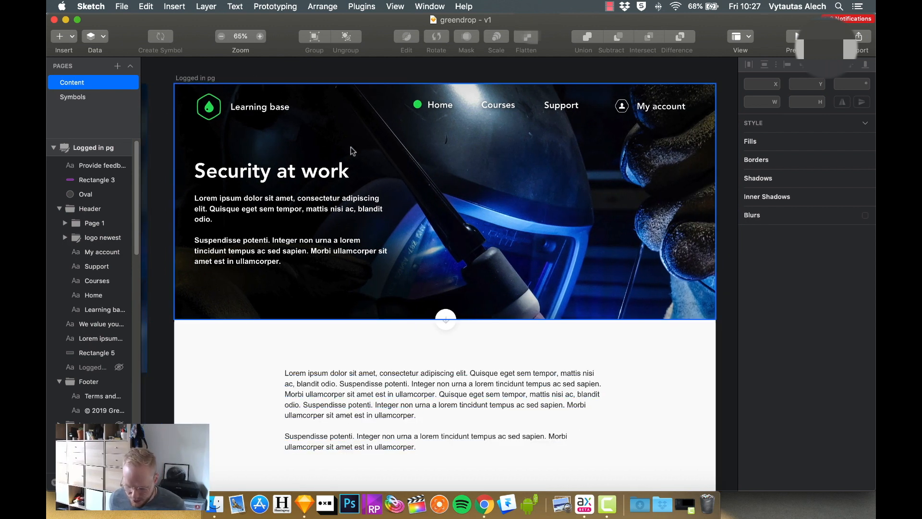
mouse_move(649, 281)
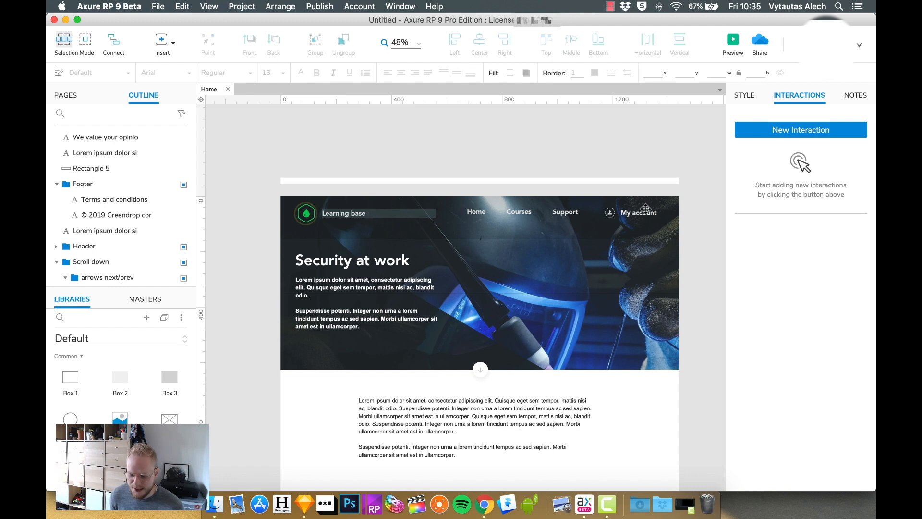
mouse_move(701, 220)
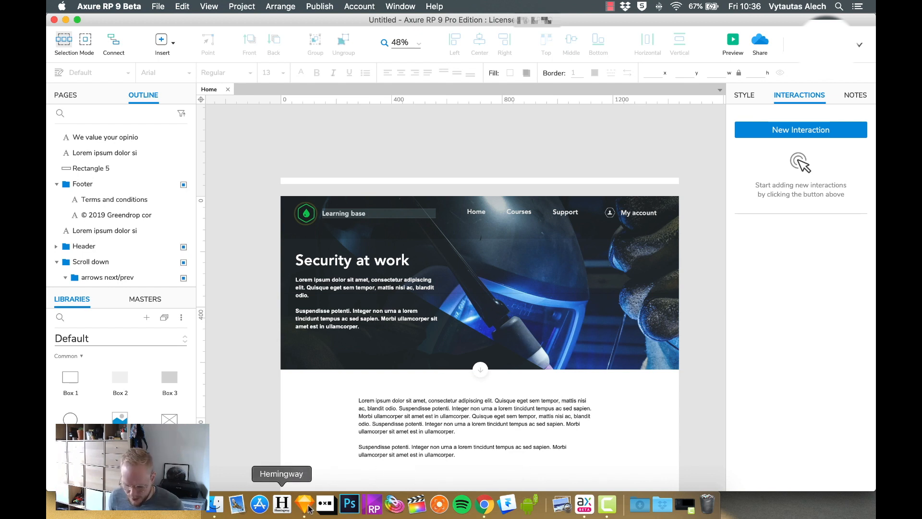
left_click(303, 505)
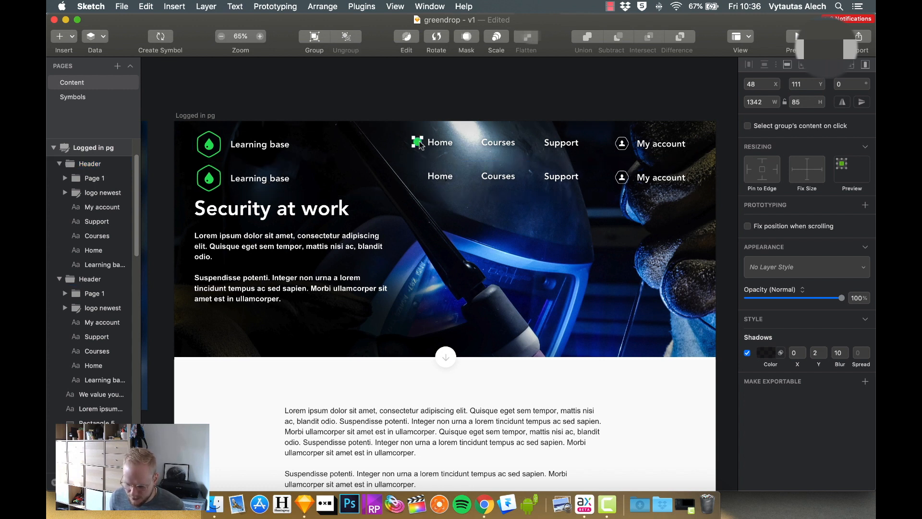
- Select the duplicated header copy below the original in Sketch
left_click(416, 142)
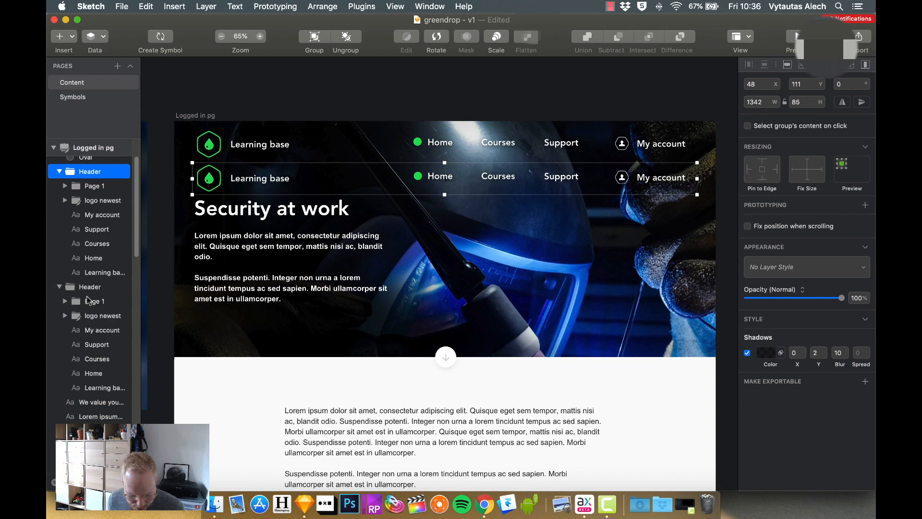
scroll("down", 3)
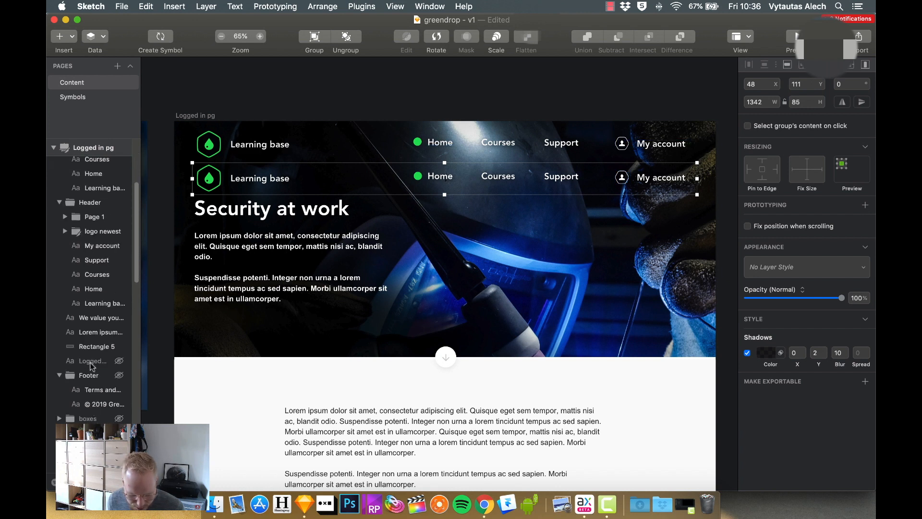
left_click(95, 36)
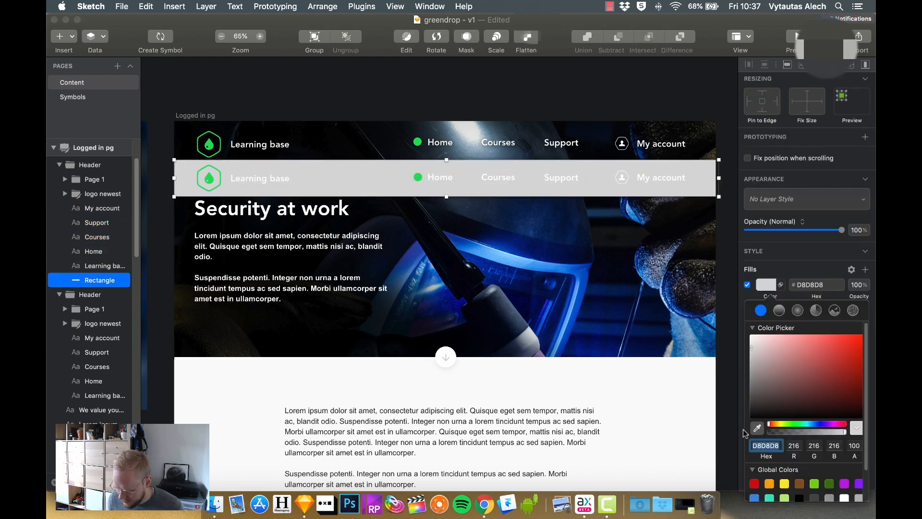
- Fill the new background bar green and make the logo drop and hexagon outline white
left_click(757, 428)
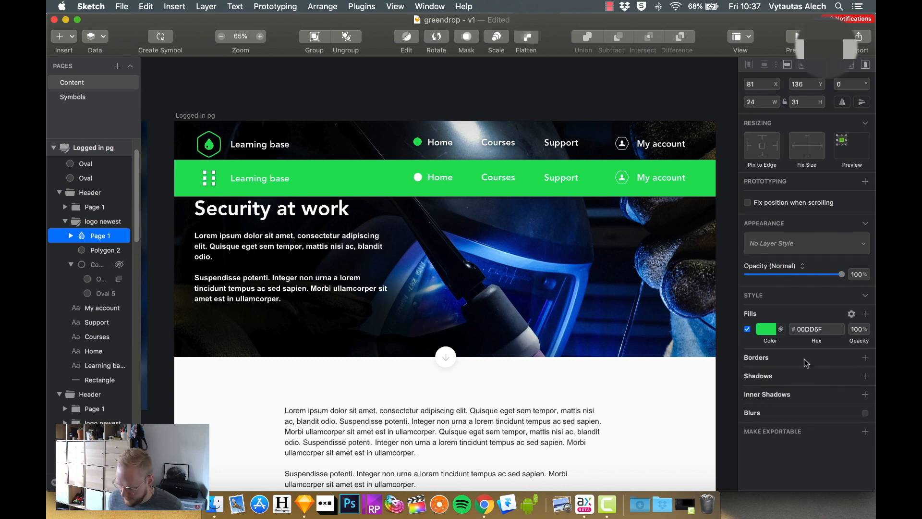
left_click(767, 329)
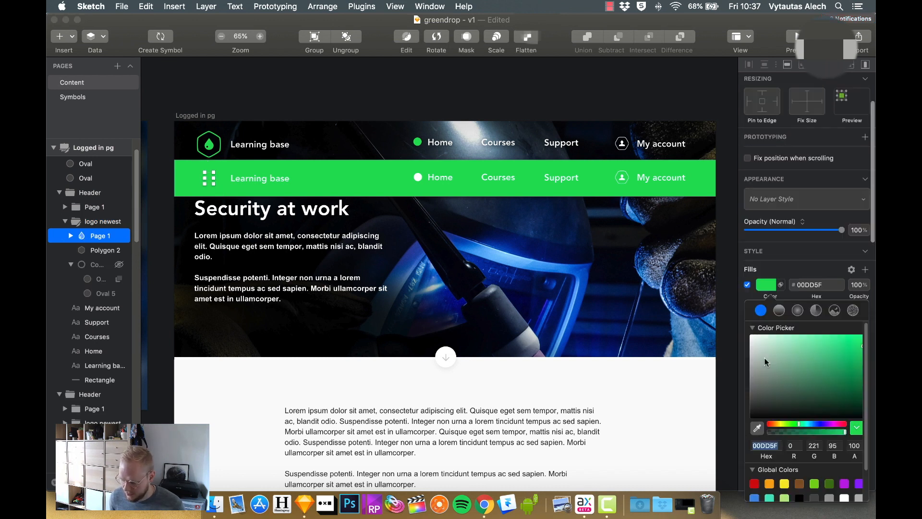
left_click(104, 250)
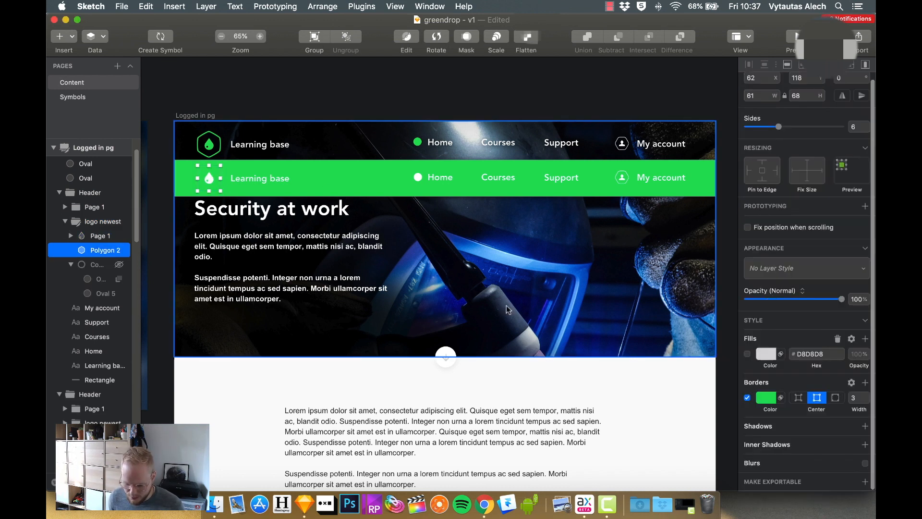
left_click(766, 398)
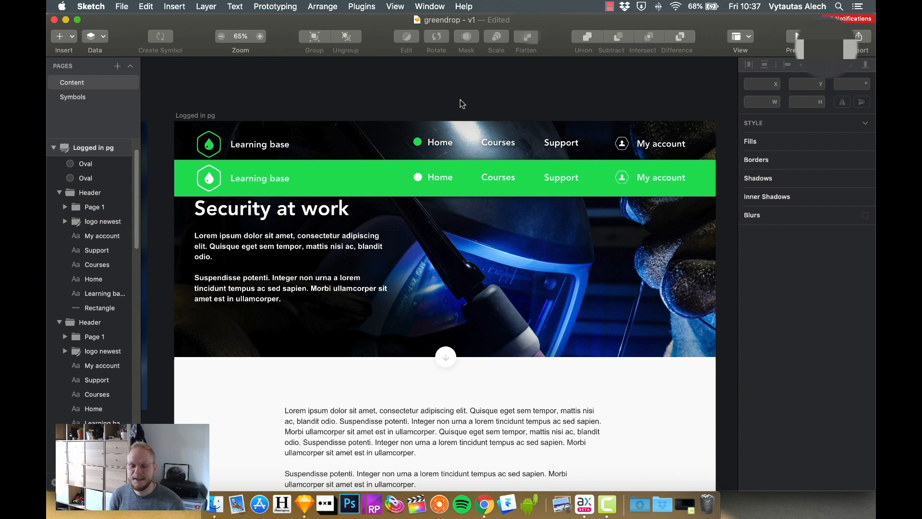
left_click(335, 188)
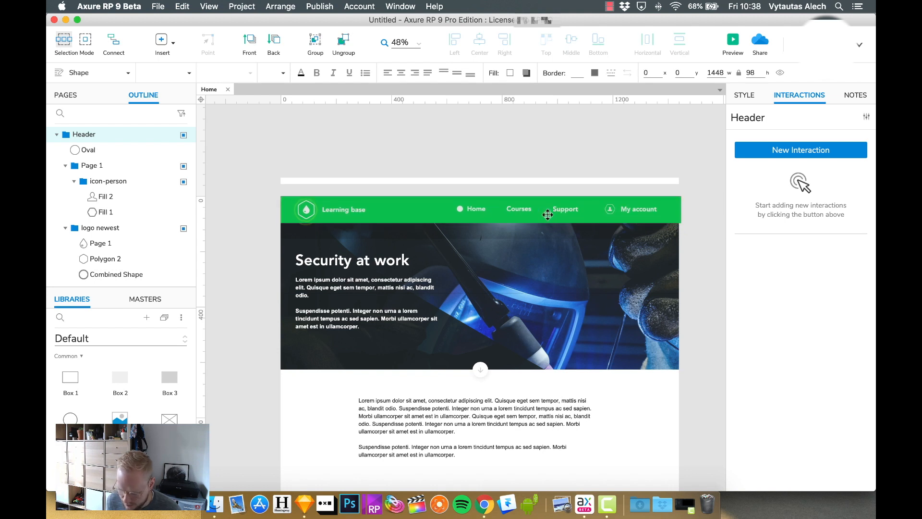
- Drag the green Header group into place along the top edge of the Home page
left_click_drag(547, 213, 539, 235)
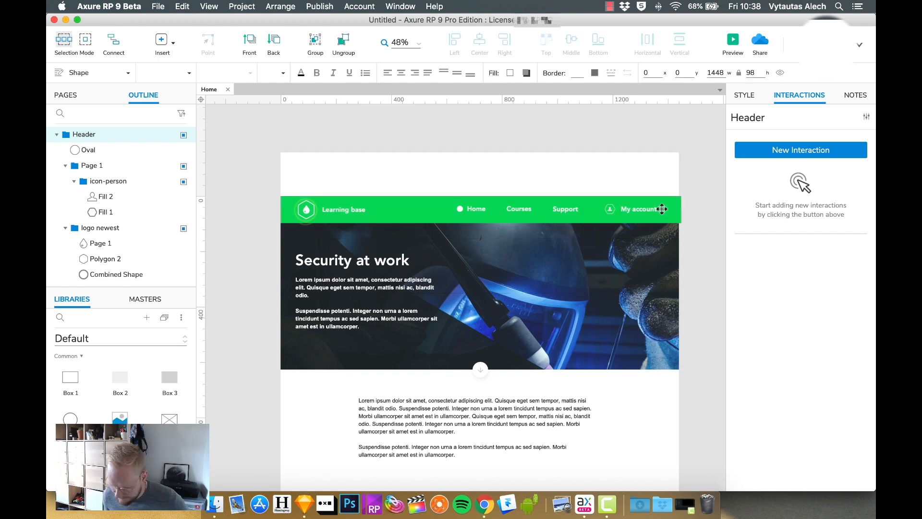
- Convert the green header into a dynamic panel named +StickyHeader and view its style settings
right_click(663, 209)
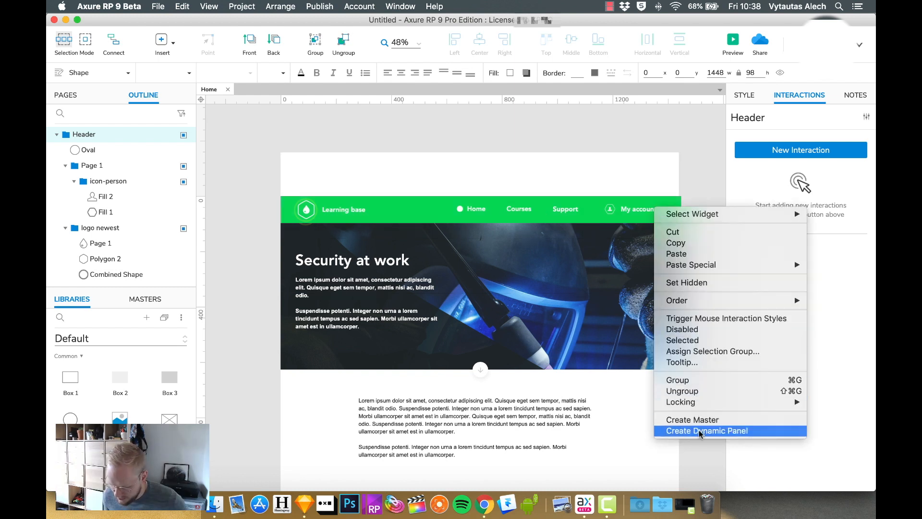
left_click(707, 430)
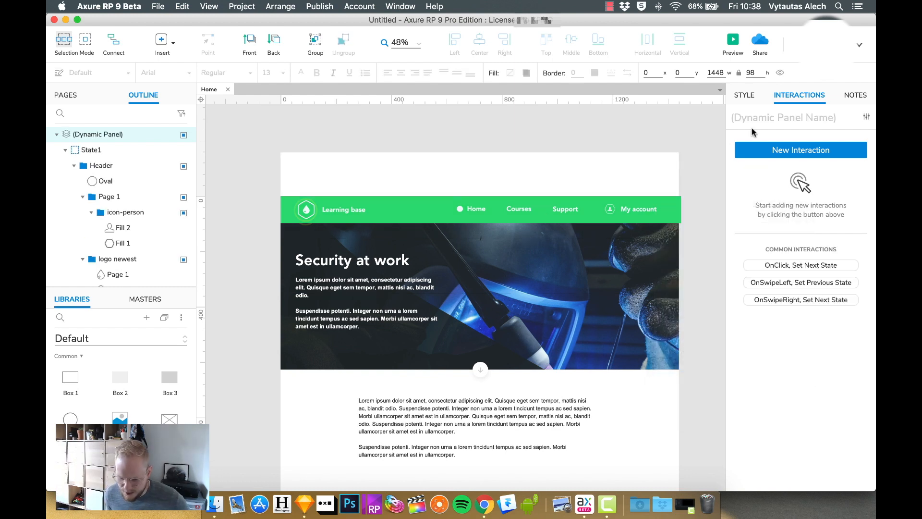
type("S")
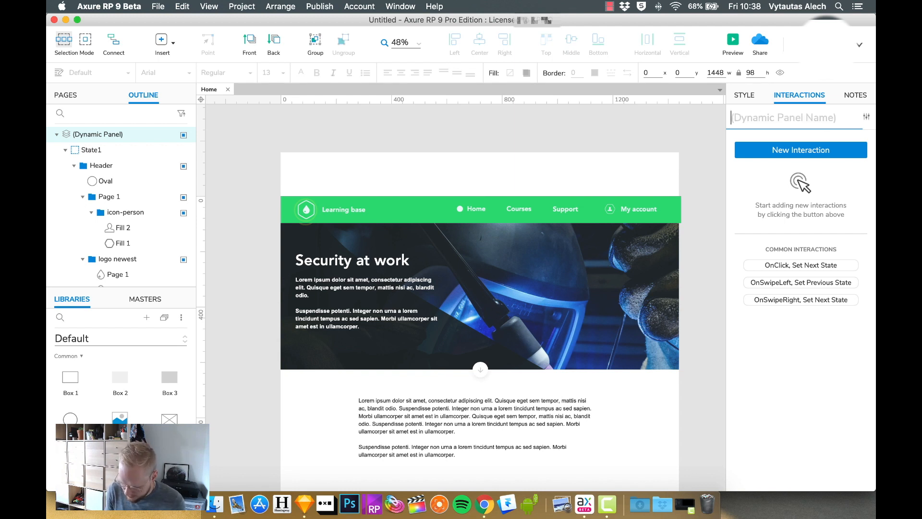
type("+Stic")
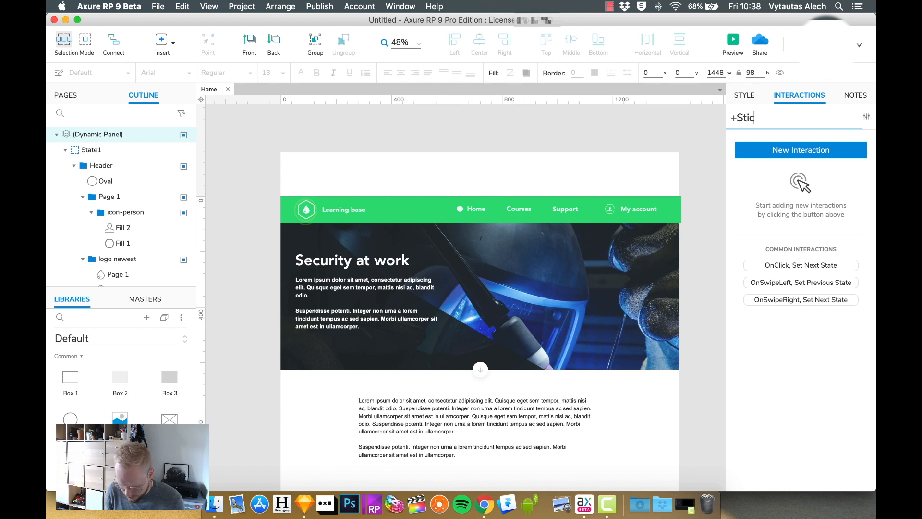
type("ky")
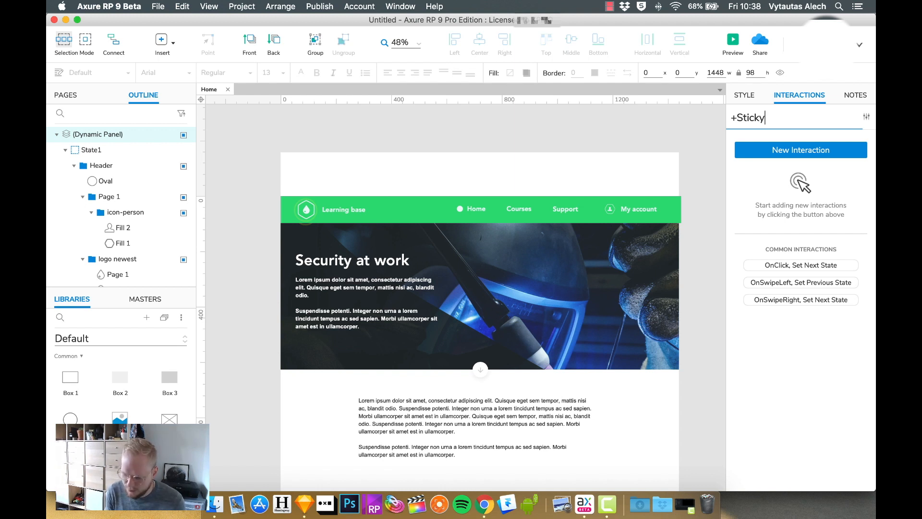
type("Header")
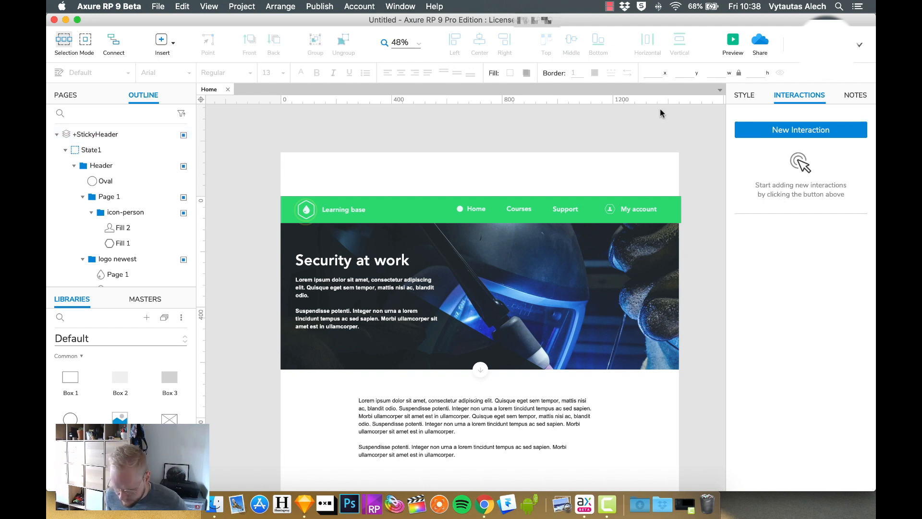
left_click(97, 134)
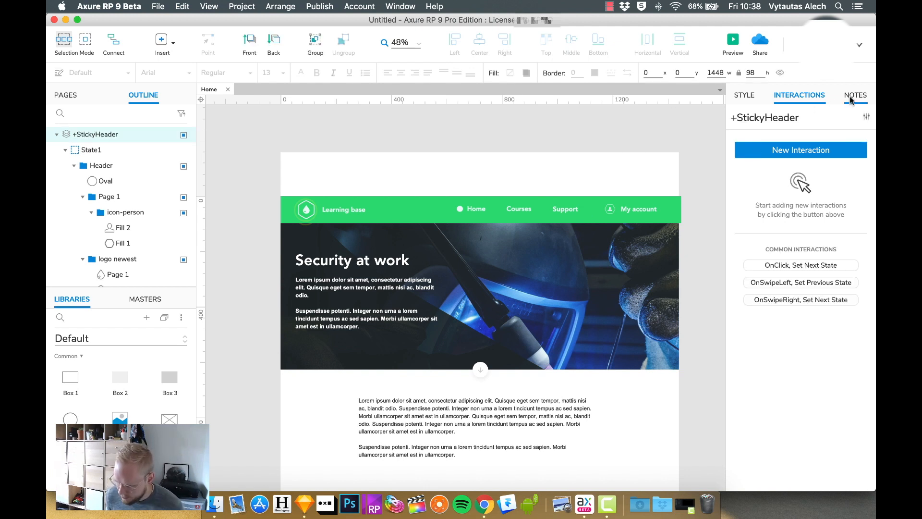
left_click(745, 95)
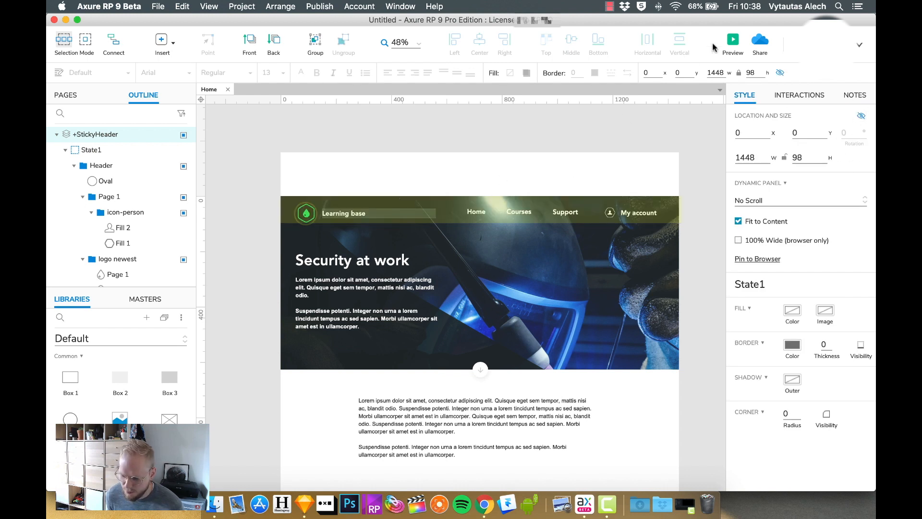
left_click(733, 40)
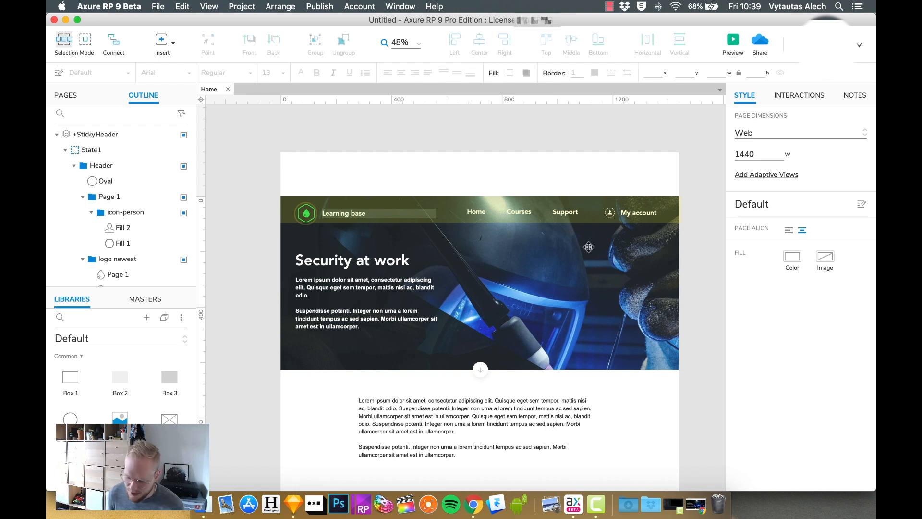
mouse_move(695, 312)
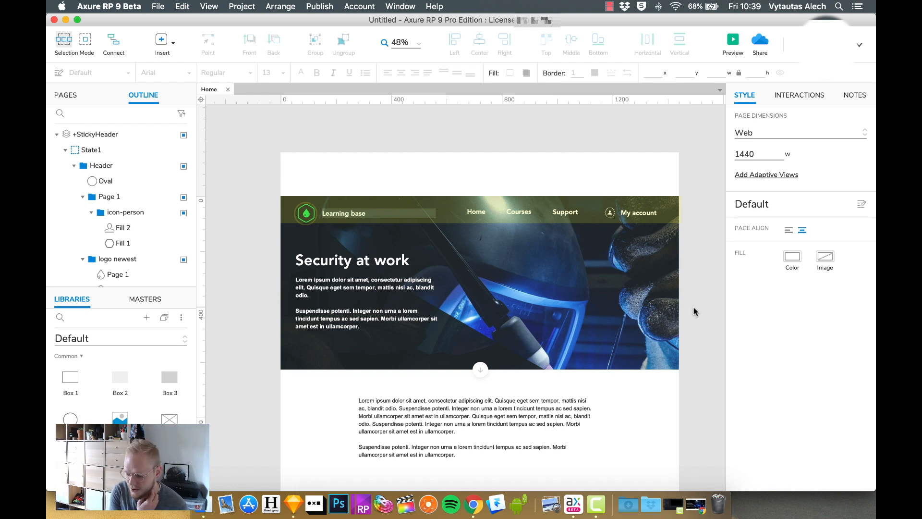
mouse_move(798, 420)
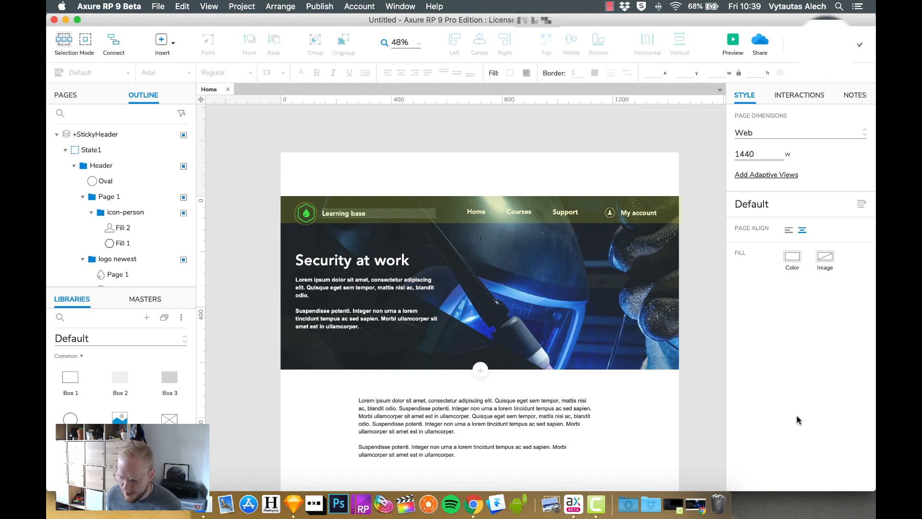
mouse_move(710, 120)
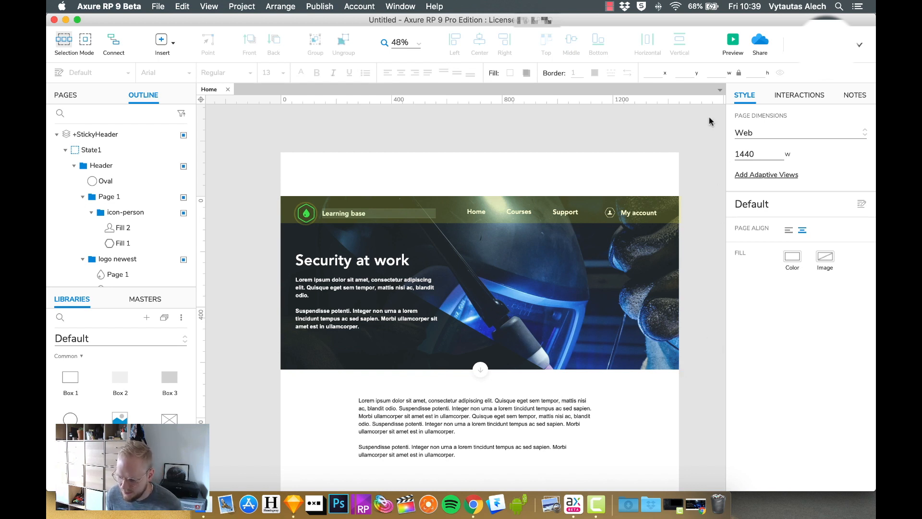
mouse_move(813, 223)
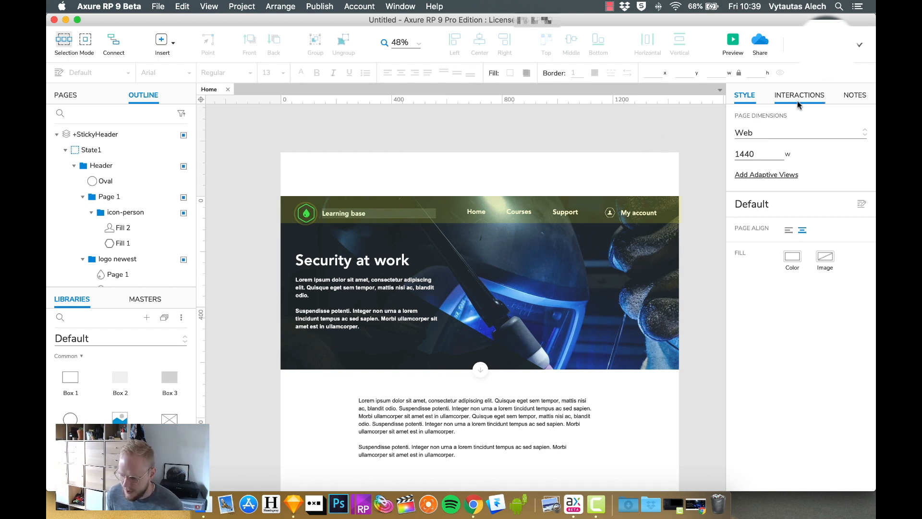
- Show the Home page's own Interactions settings in the right panel
left_click(799, 95)
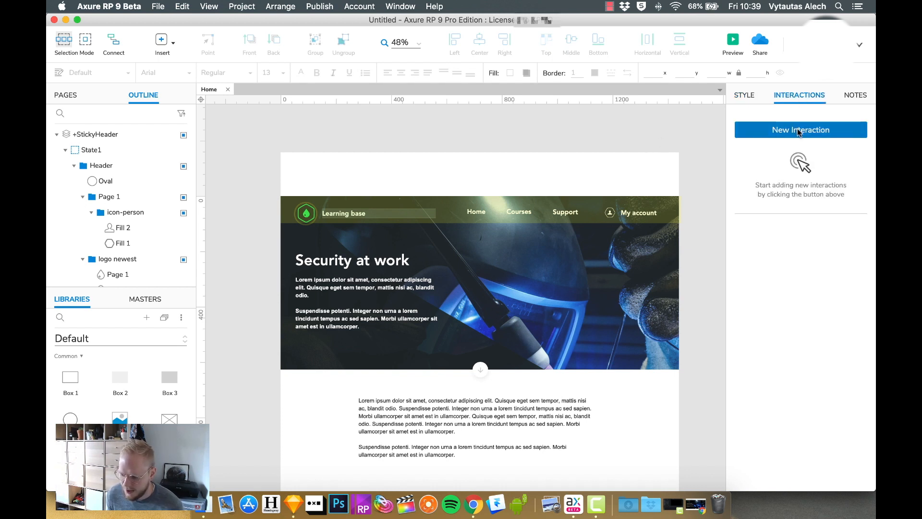
- Add an OnWindowScrollDown action that shows the +StickyHeader panel
left_click(801, 129)
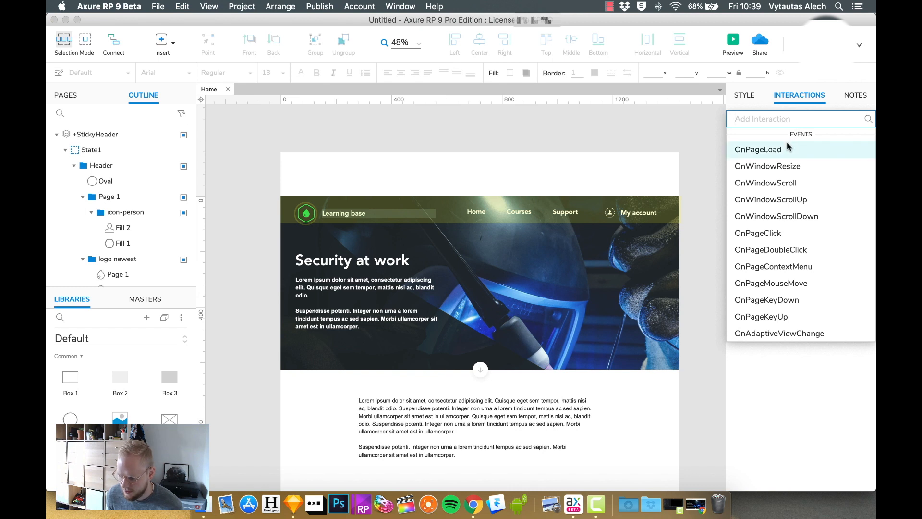
mouse_move(791, 194)
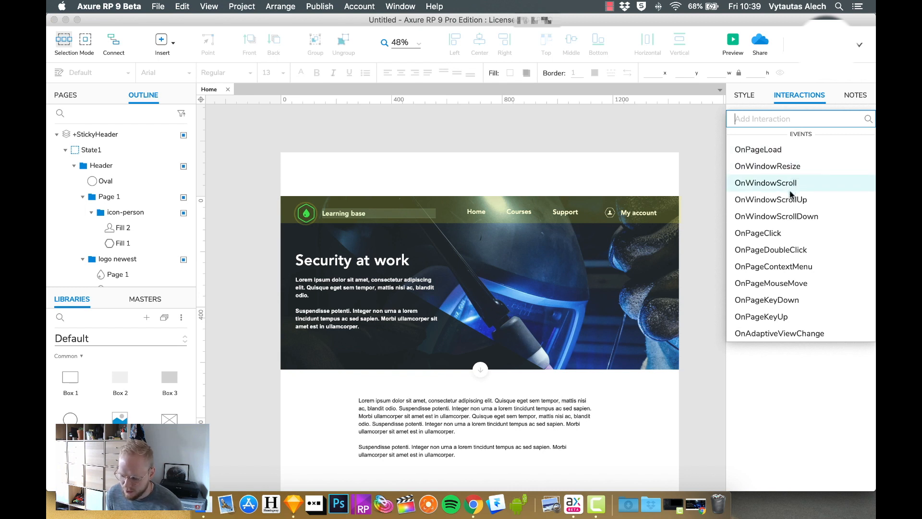
left_click(777, 216)
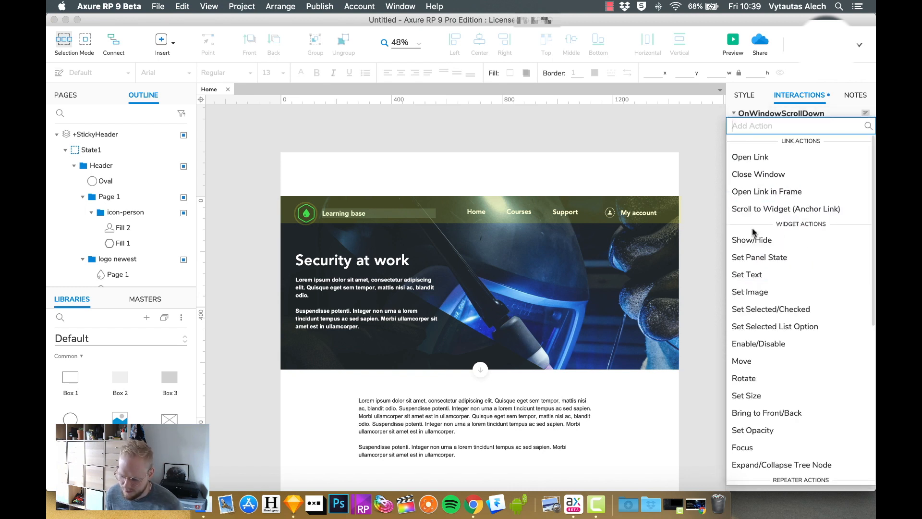
mouse_move(756, 239)
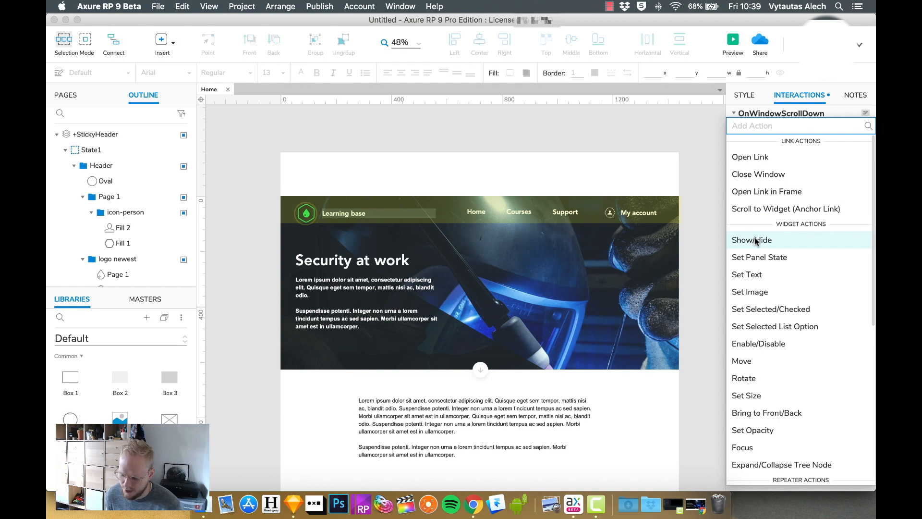
left_click(752, 240)
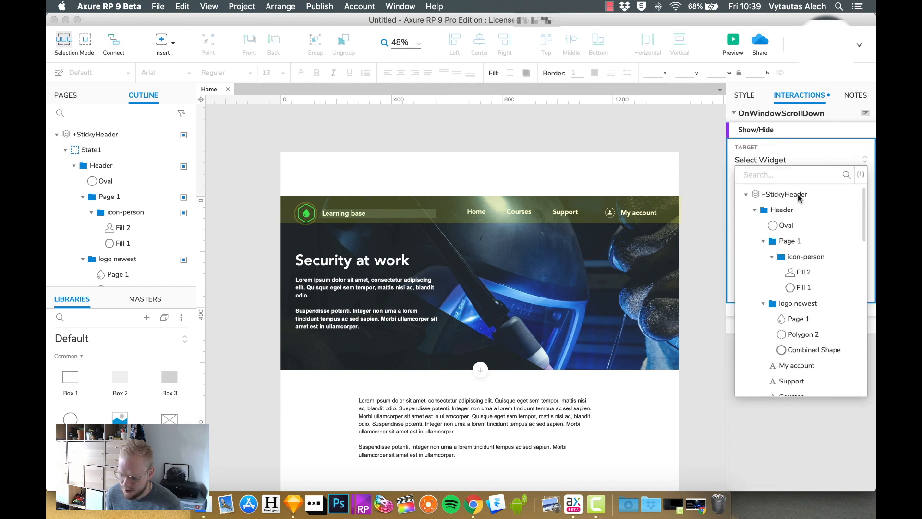
left_click(784, 194)
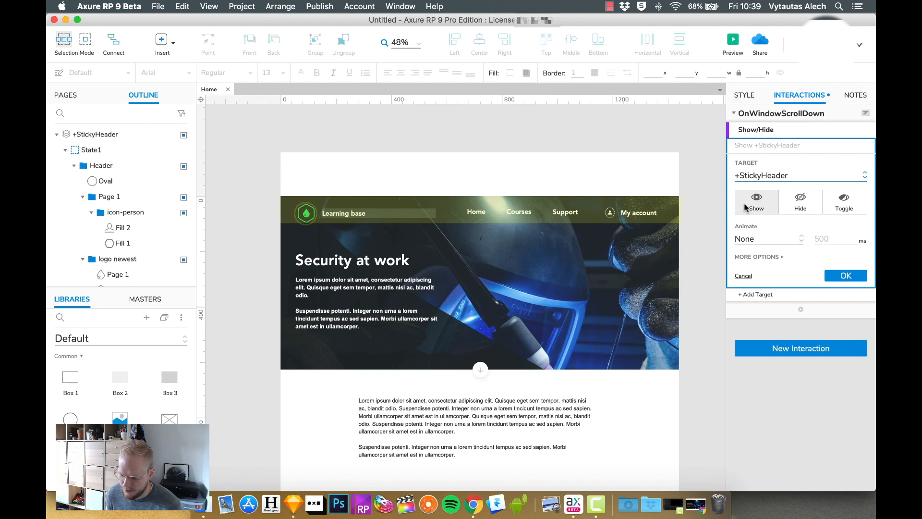
left_click(769, 238)
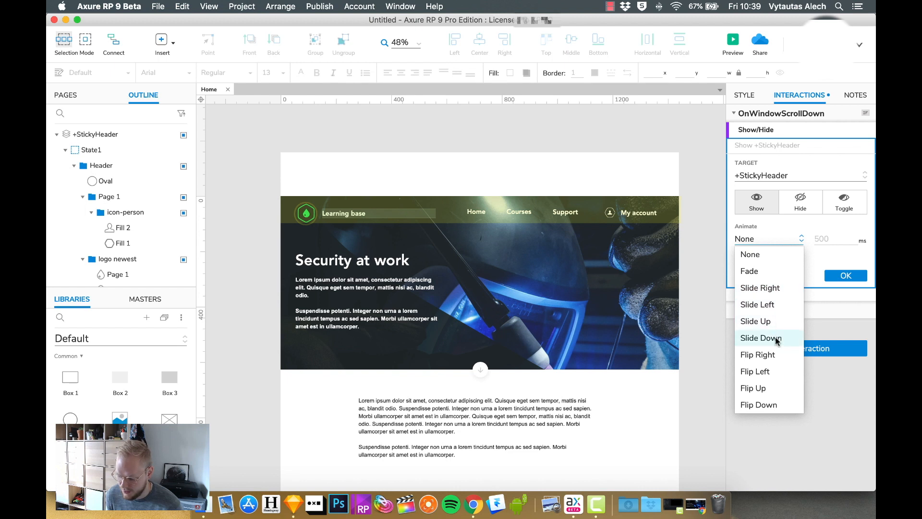
- Animate the show as a 200 ms slide down with bring-to-front, then preview it
left_click(761, 337)
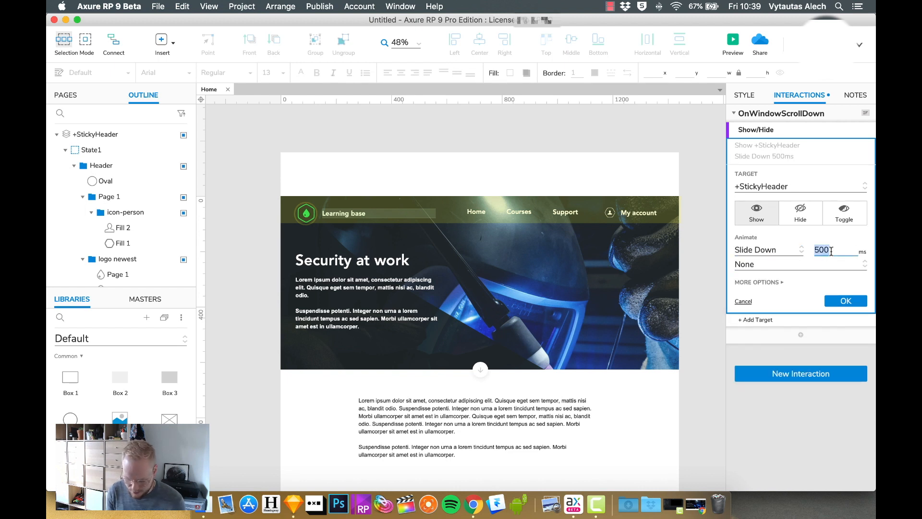
type("200")
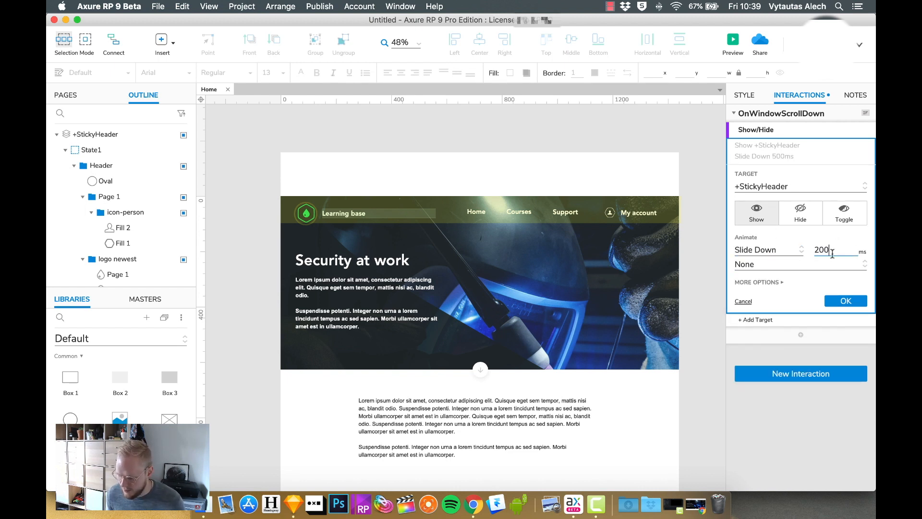
left_click(757, 283)
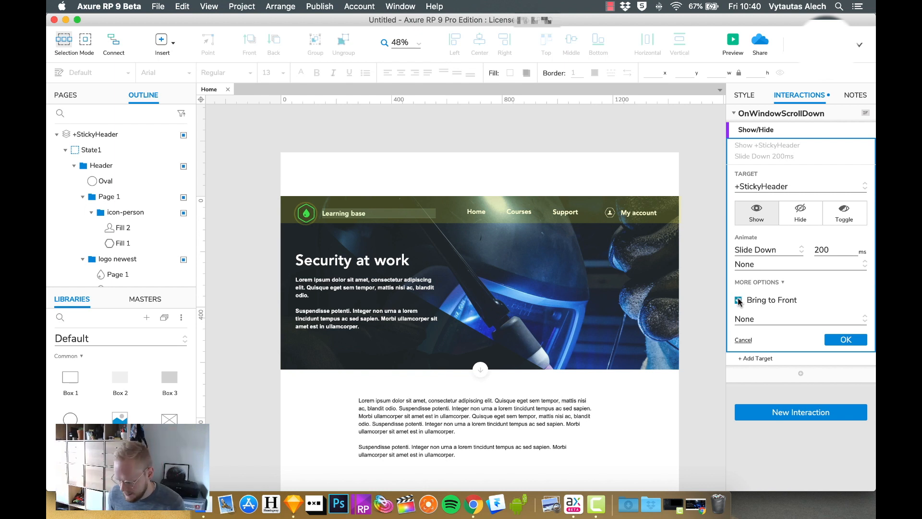
left_click(846, 339)
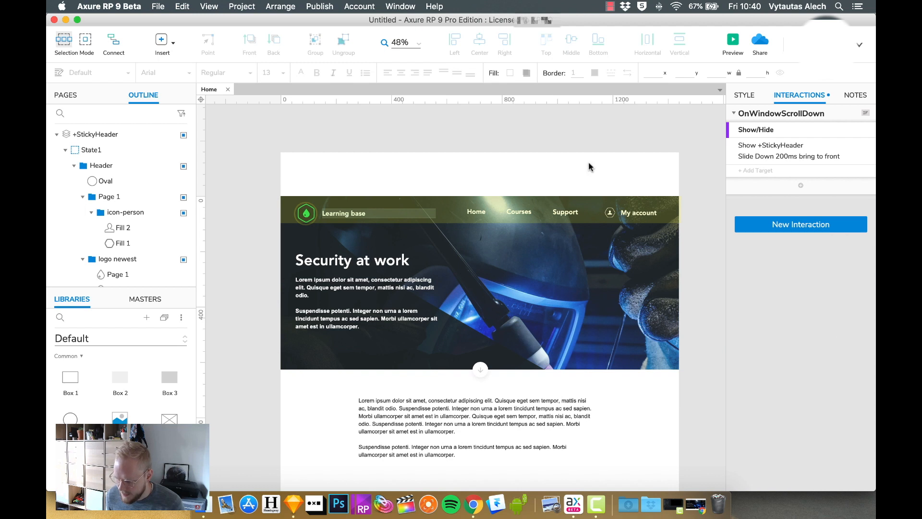
left_click(733, 39)
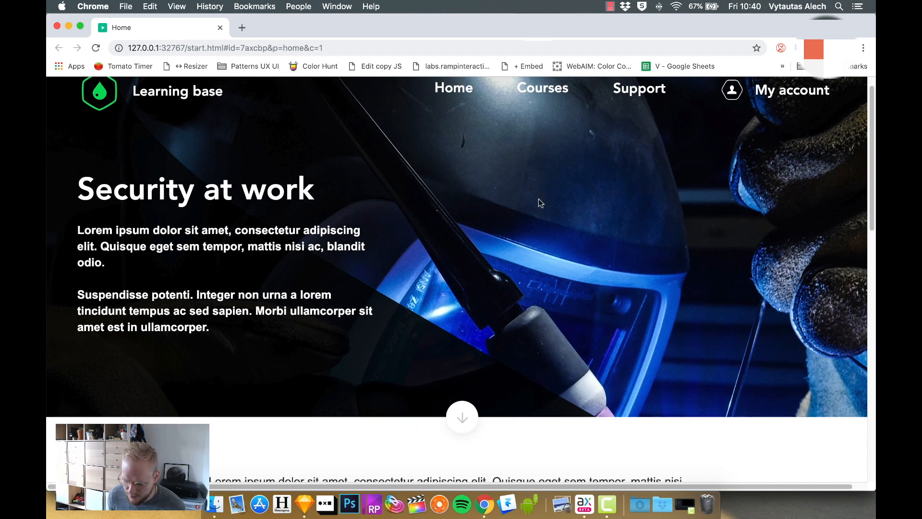
- Scroll the Chrome preview down and back up to watch the header
scroll("down", 3)
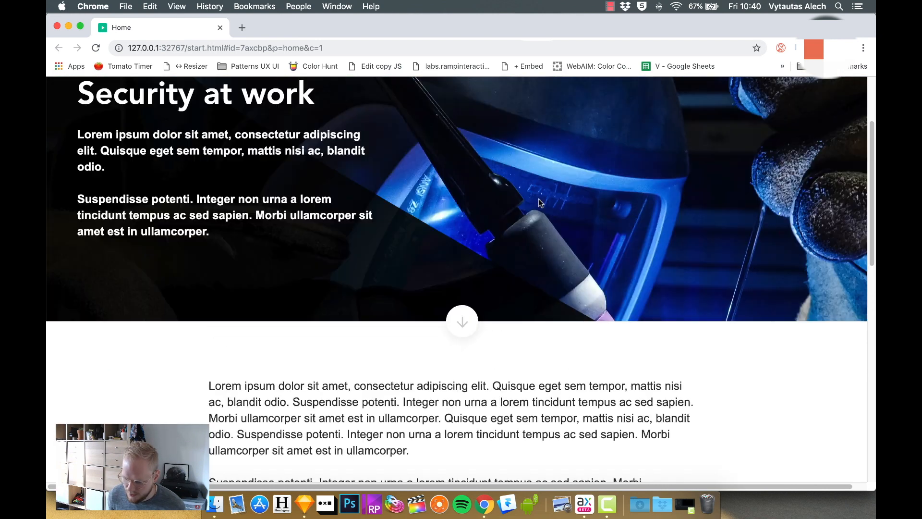
scroll("up", 3)
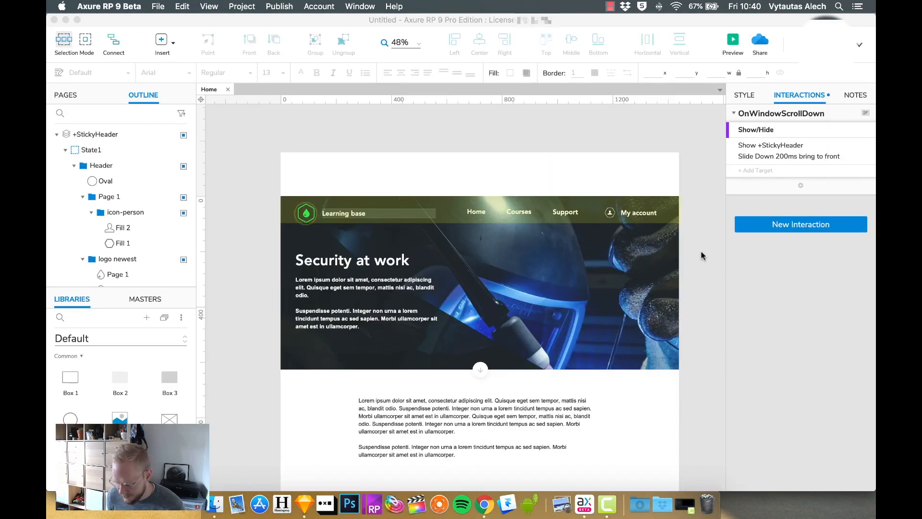
- Pin +StickyHeader to the browser window at top-left, kept in front
left_click(97, 134)
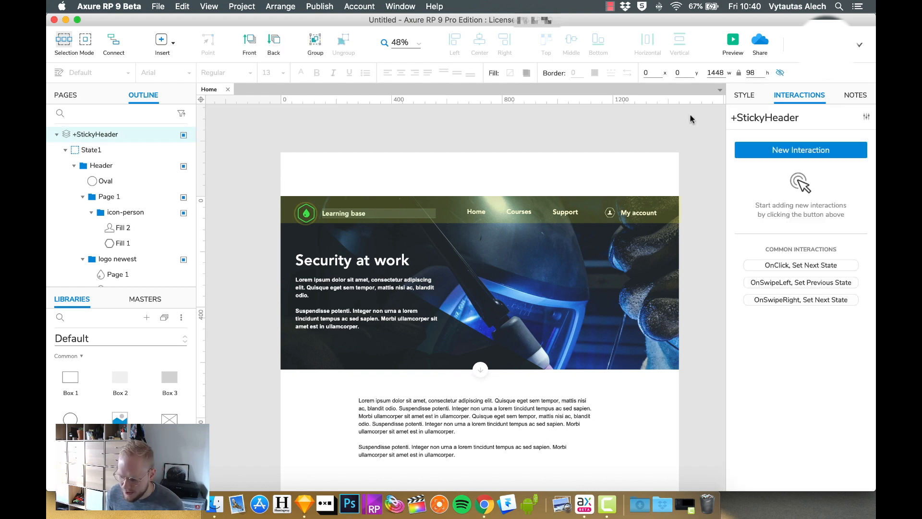
left_click(745, 95)
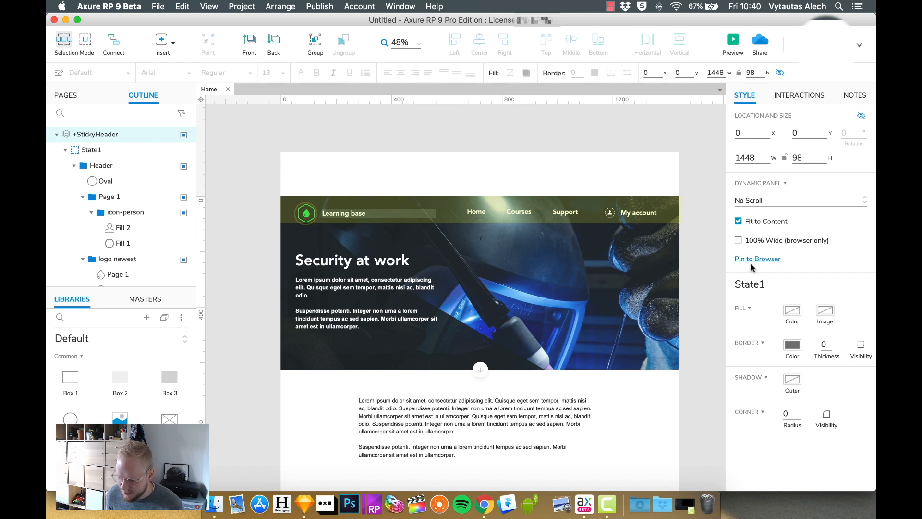
mouse_move(756, 262)
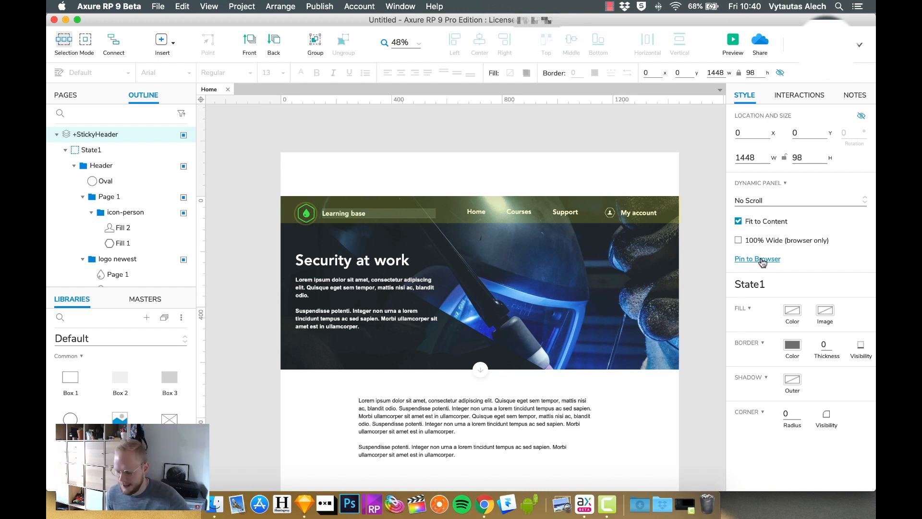
left_click(757, 259)
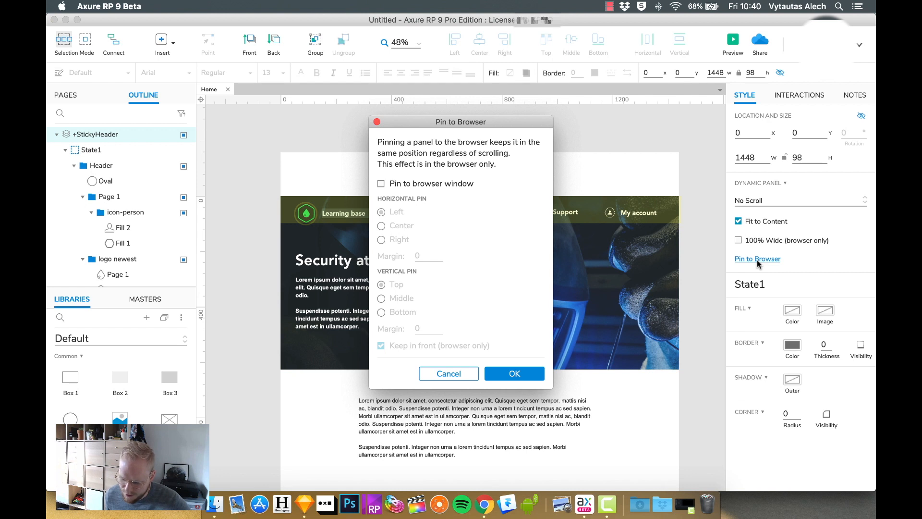
mouse_move(392, 192)
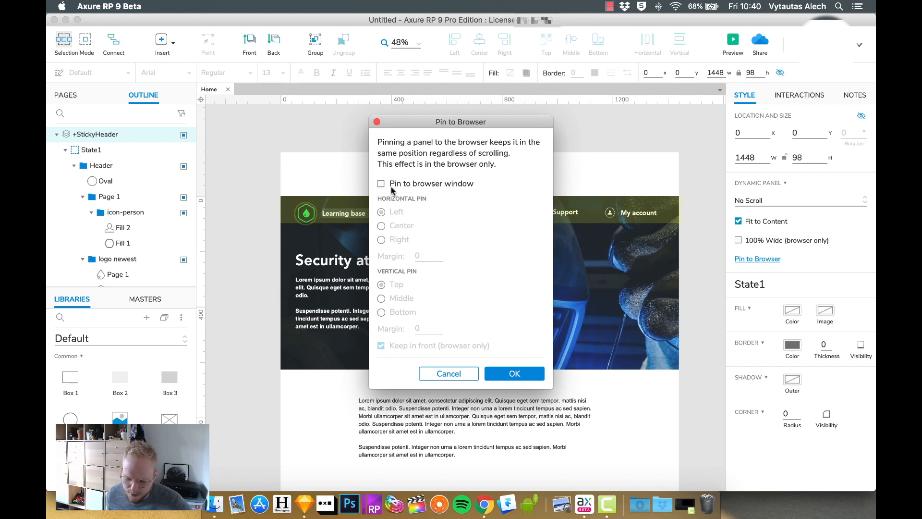
left_click(381, 183)
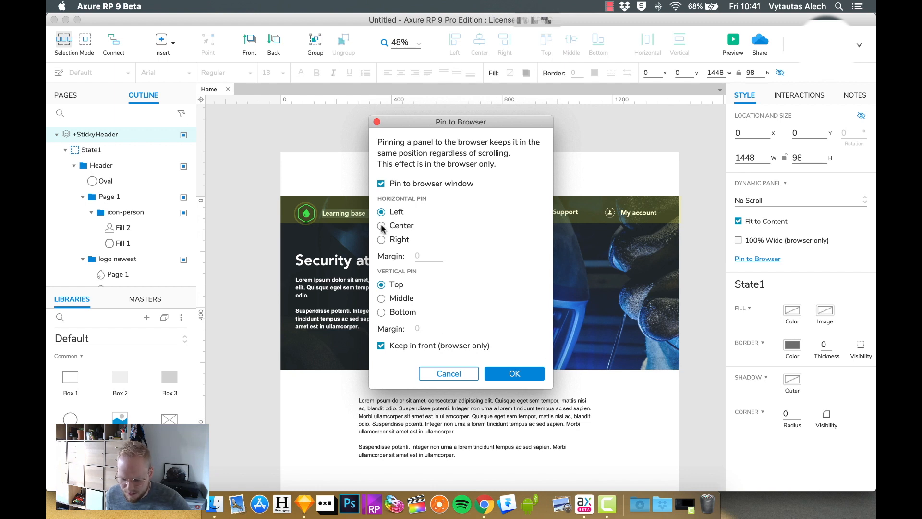
left_click(381, 226)
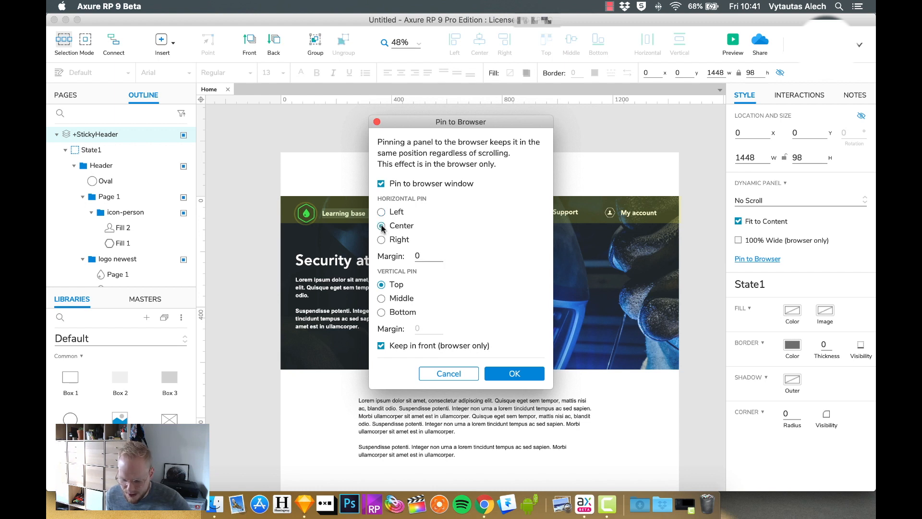
left_click(381, 212)
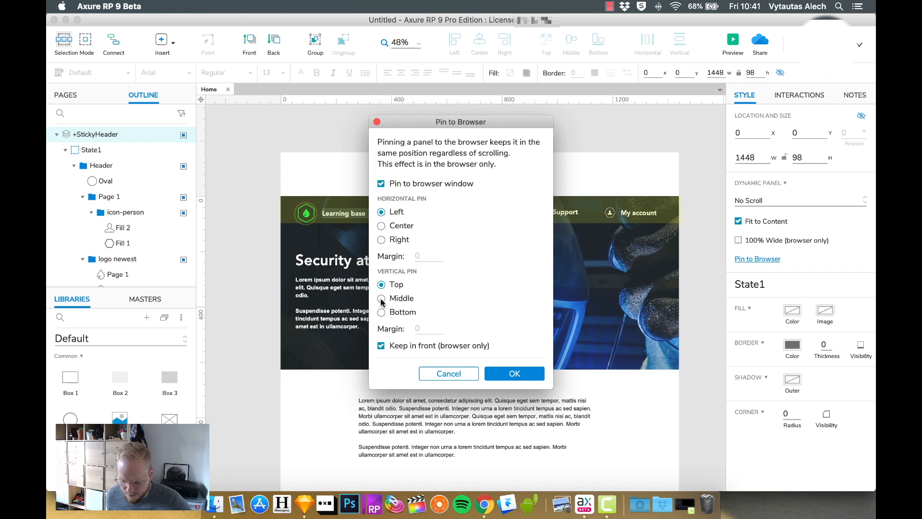
mouse_move(503, 286)
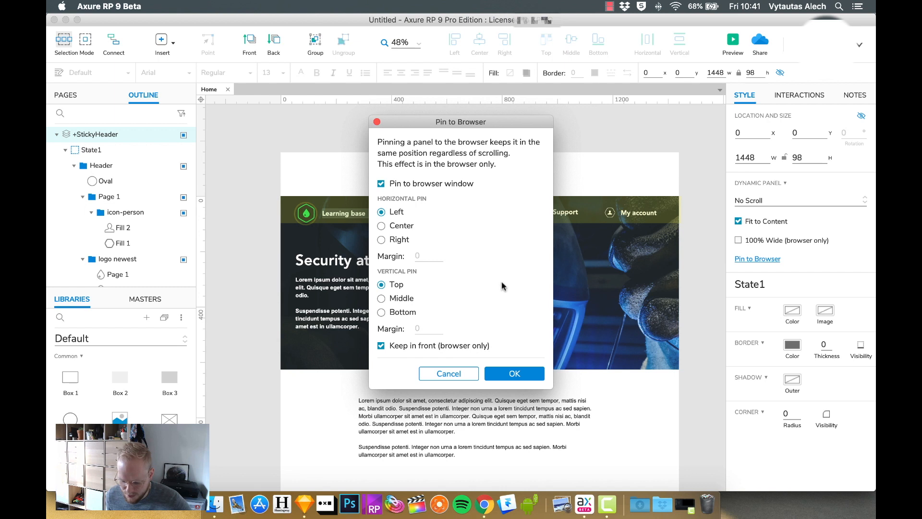
mouse_move(439, 350)
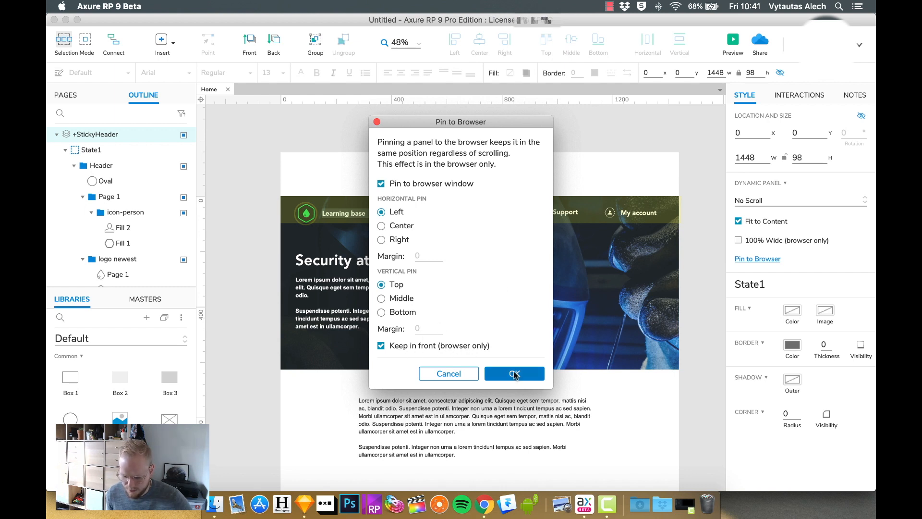
left_click(514, 373)
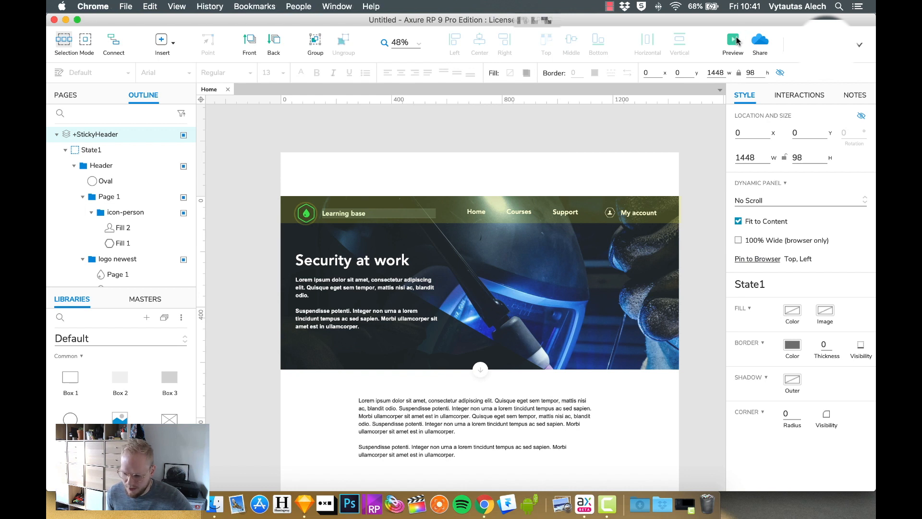
- Preview in Chrome and scroll down to see the green header stay pinned on top
left_click(733, 40)
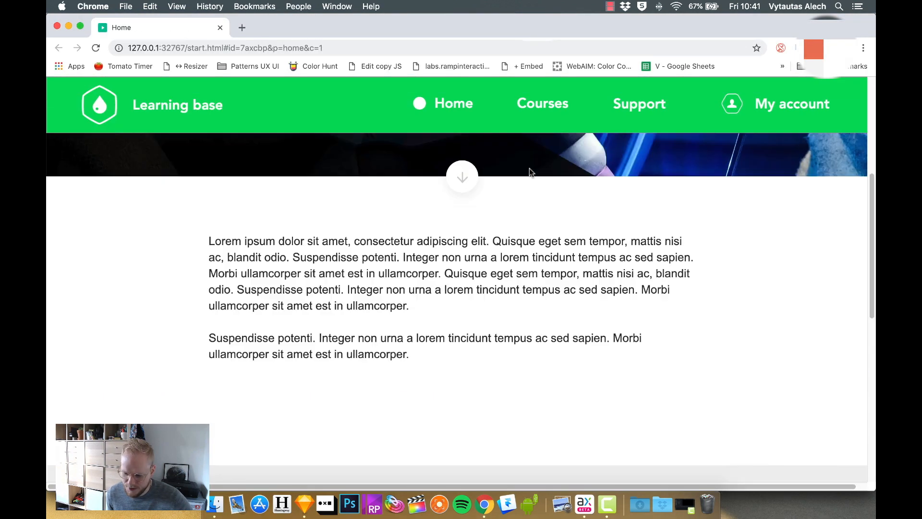
scroll("down", 3)
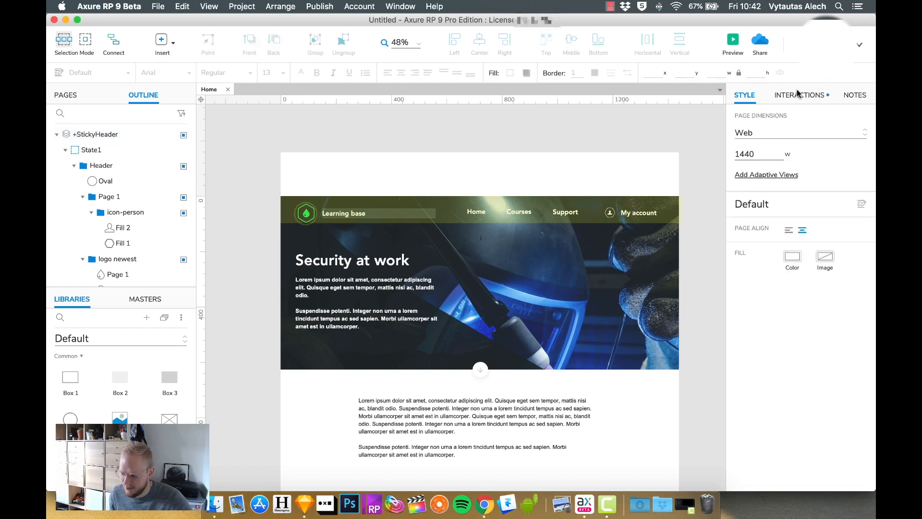
- Add an OnWindowScrollUp Show/Hide action that hides +StickyHeader with an animation
left_click(800, 95)
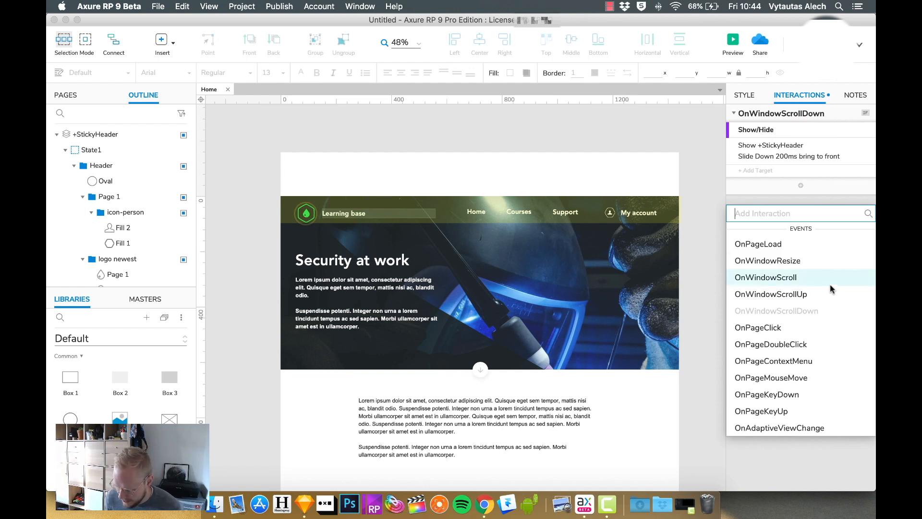
left_click(771, 294)
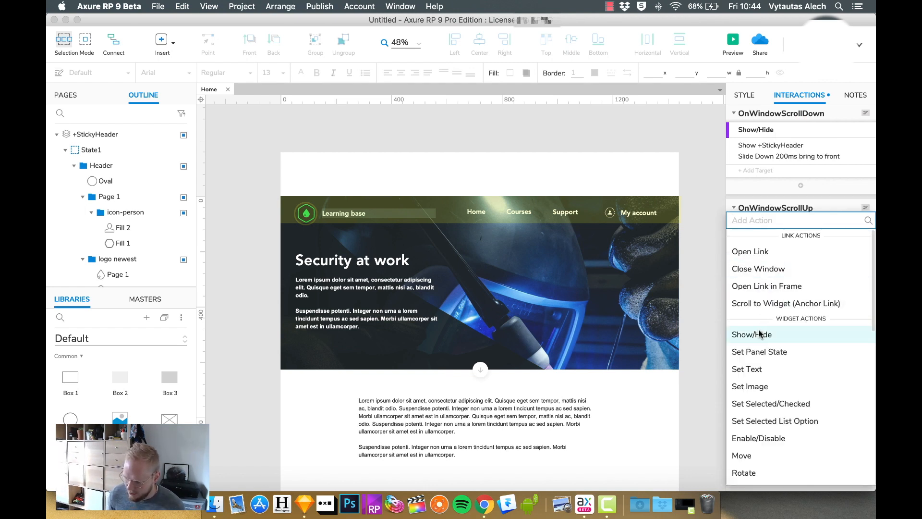
left_click(752, 334)
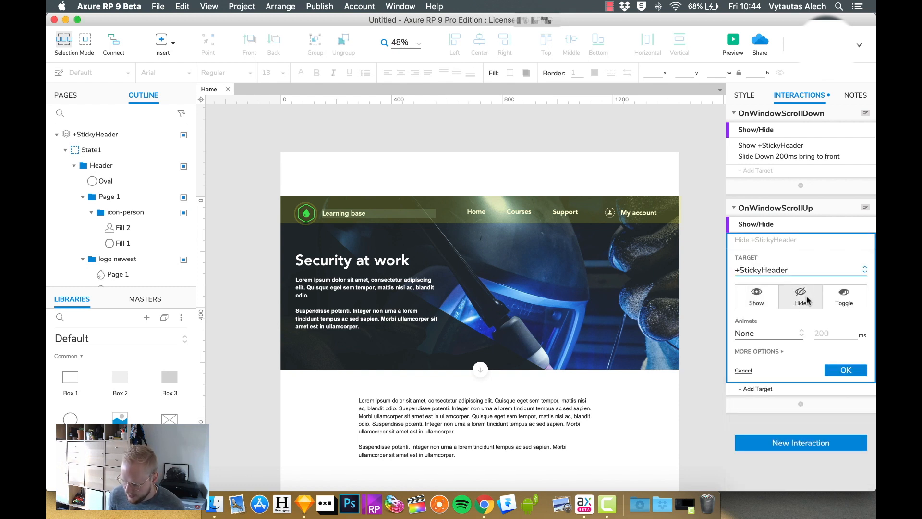
left_click(770, 333)
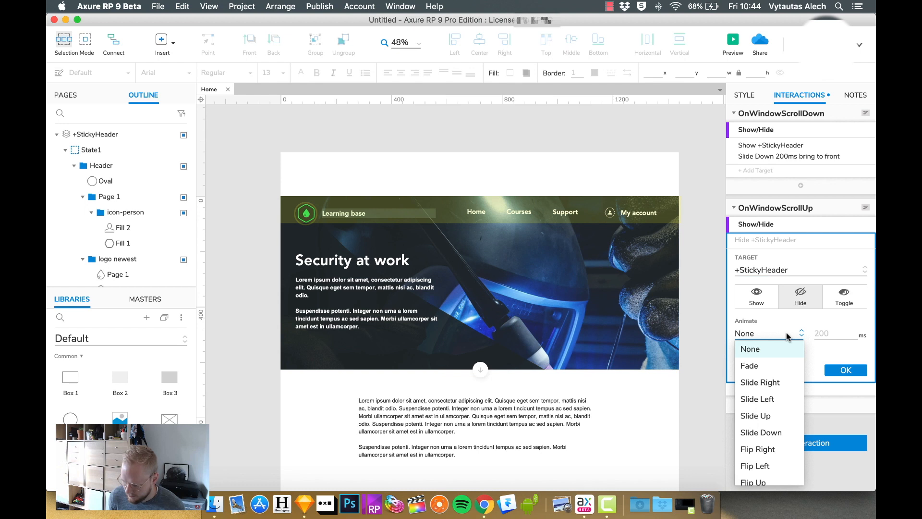
left_click(750, 348)
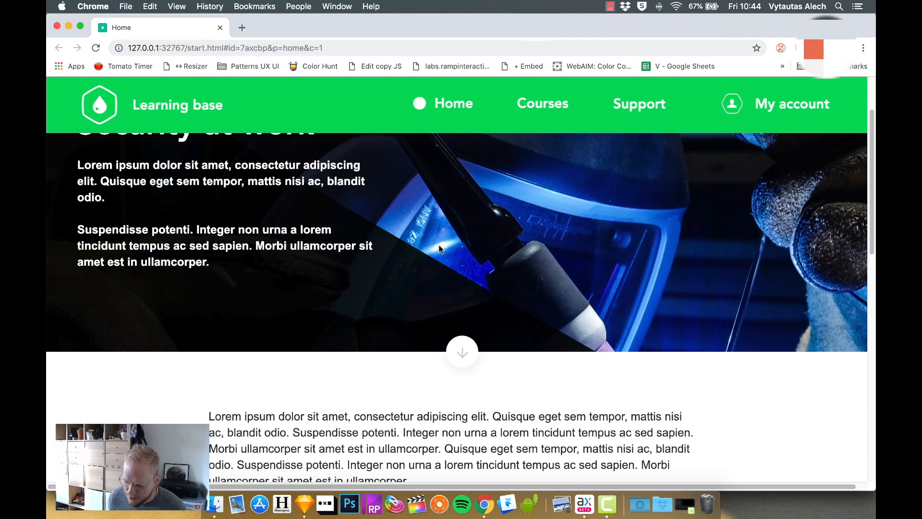
- Scroll down the Chrome preview to check the header's scroll behaviour
scroll("down", 3)
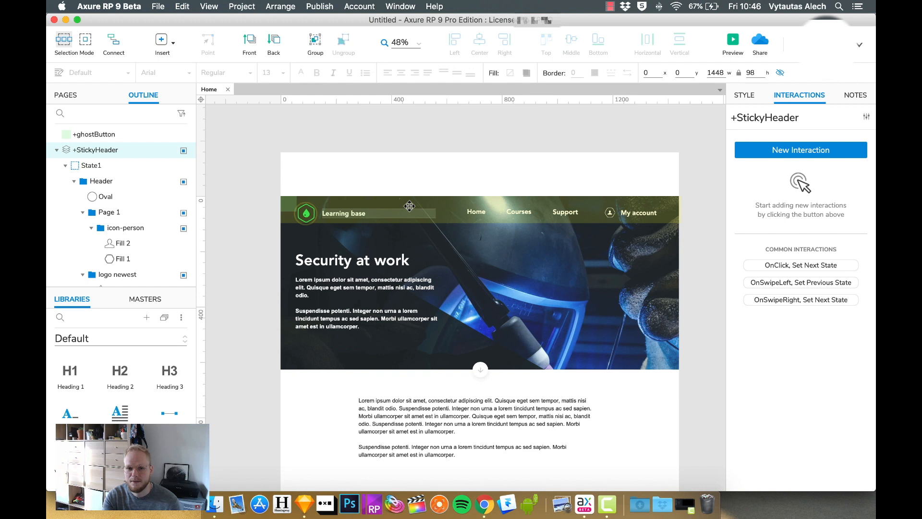
mouse_move(483, 204)
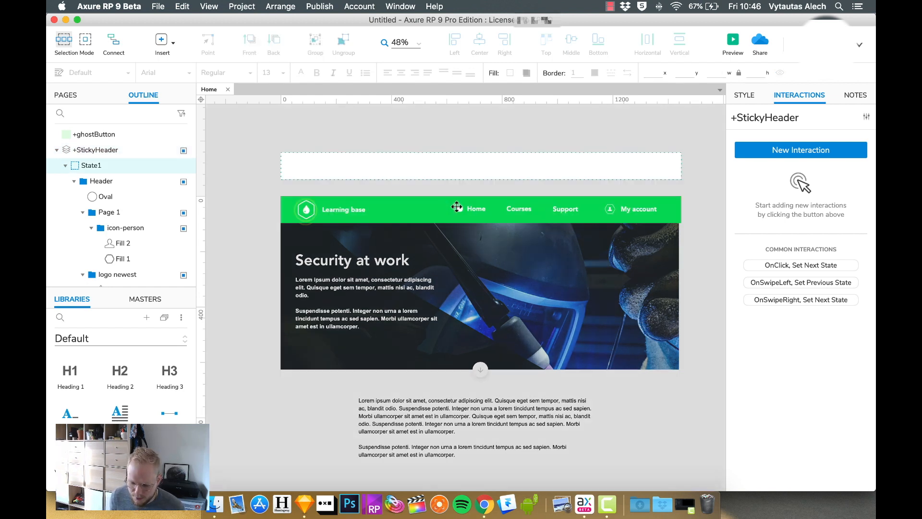
- Select the Header group and bring up its context menu to create a dynamic panel
left_click(102, 181)
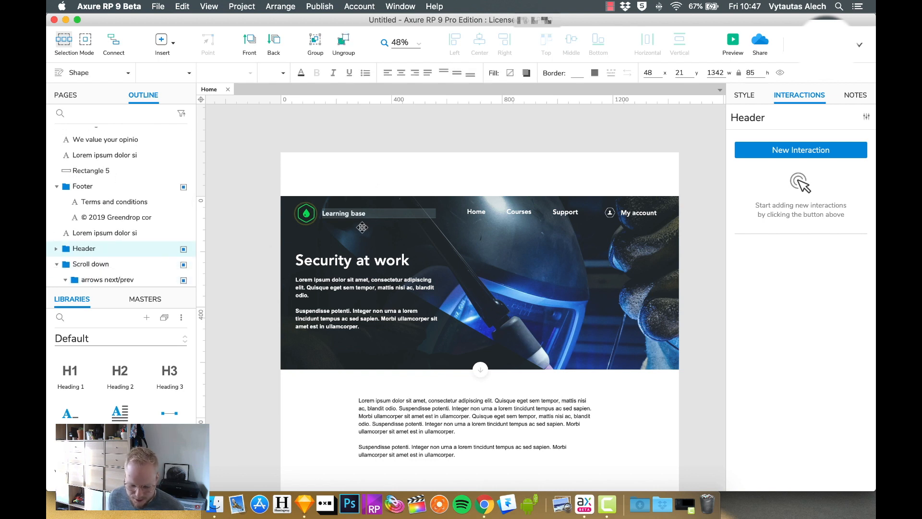
right_click(84, 249)
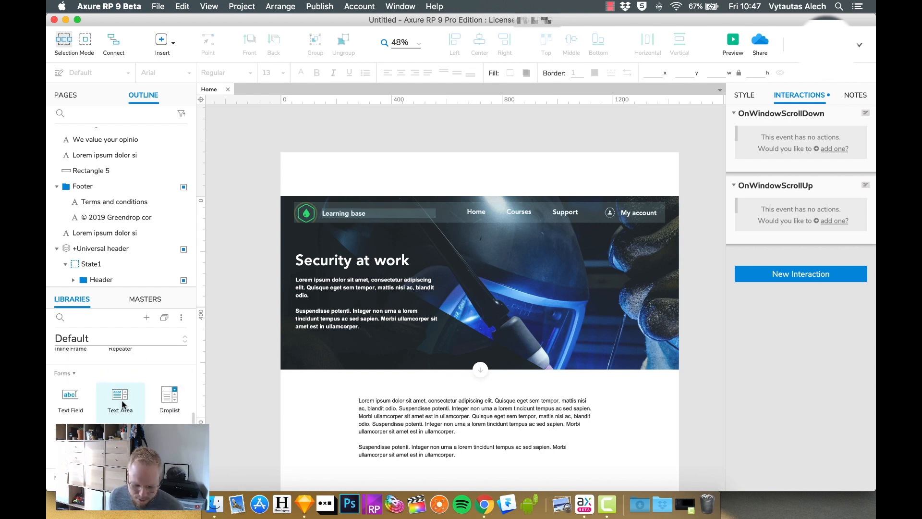
- Stretch the new rectangle to 1440 wide, name it stickyBG, and select Universal header
scroll("down", 3)
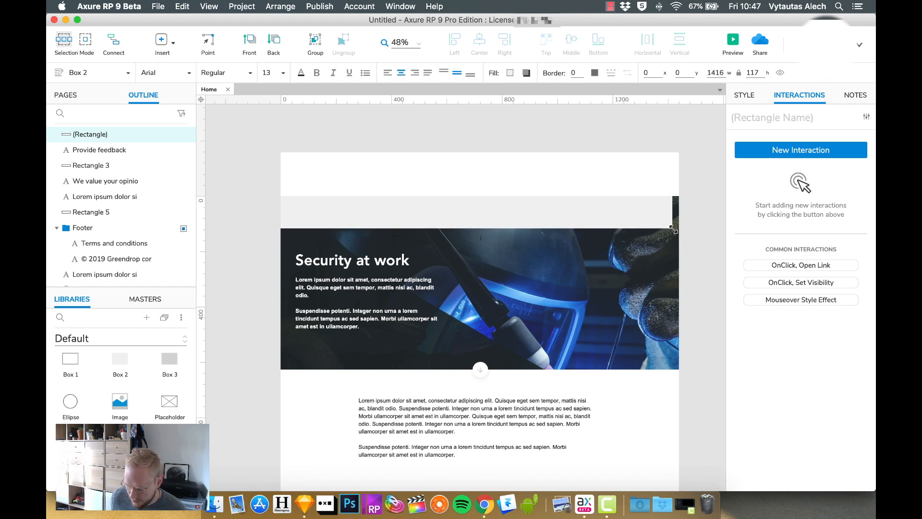
left_click_drag(675, 231, 681, 229)
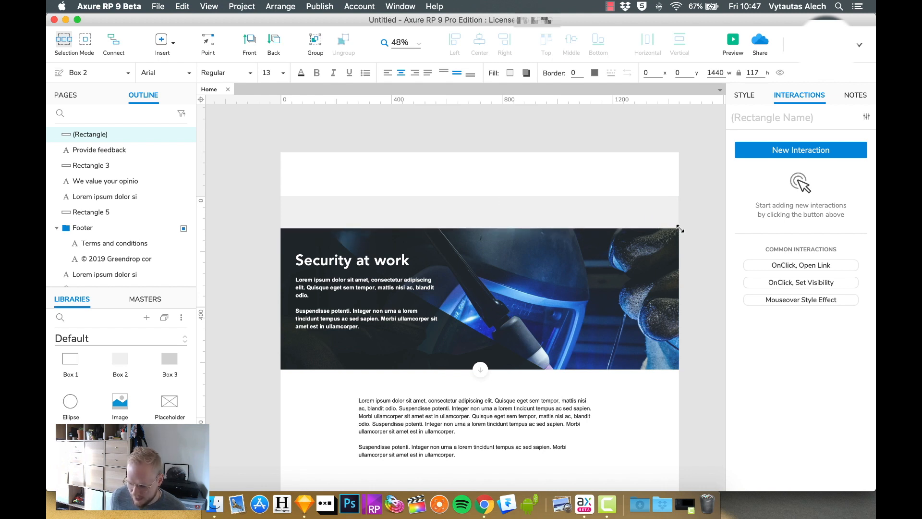
mouse_move(383, 205)
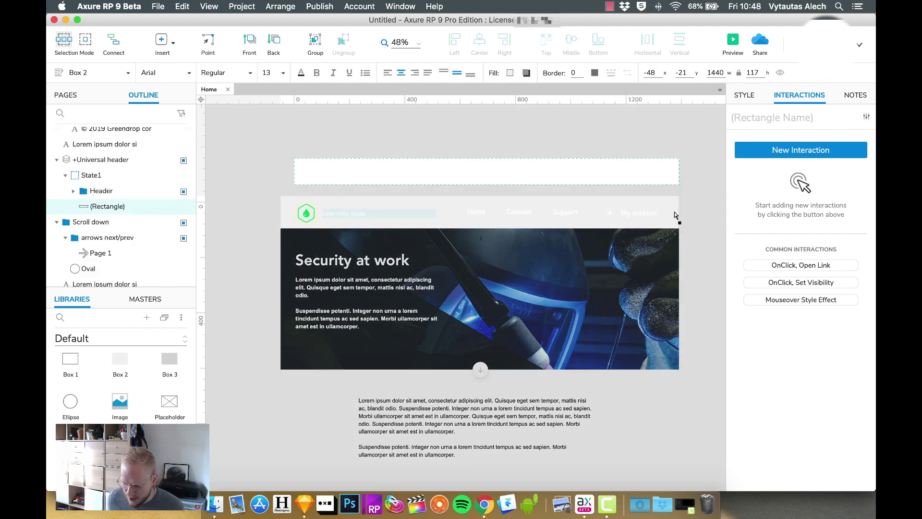
double_click(107, 206)
type("+stickyBG")
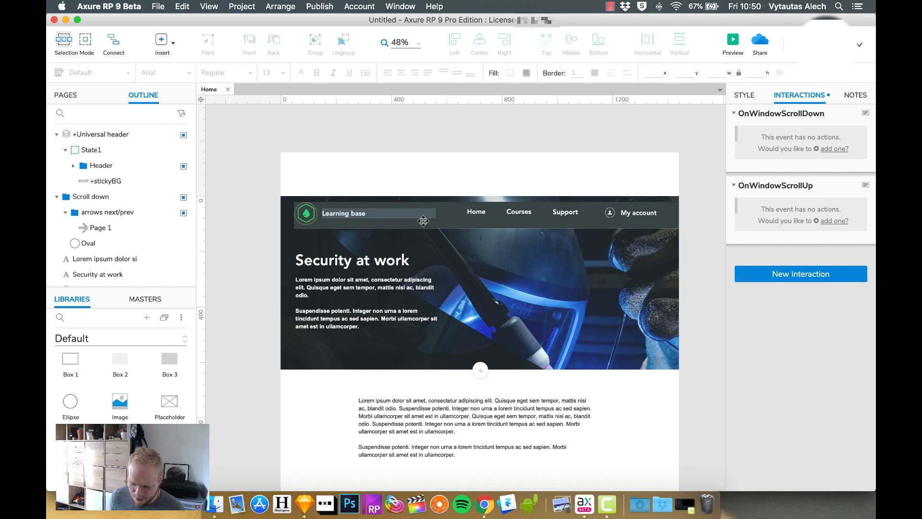
left_click(103, 134)
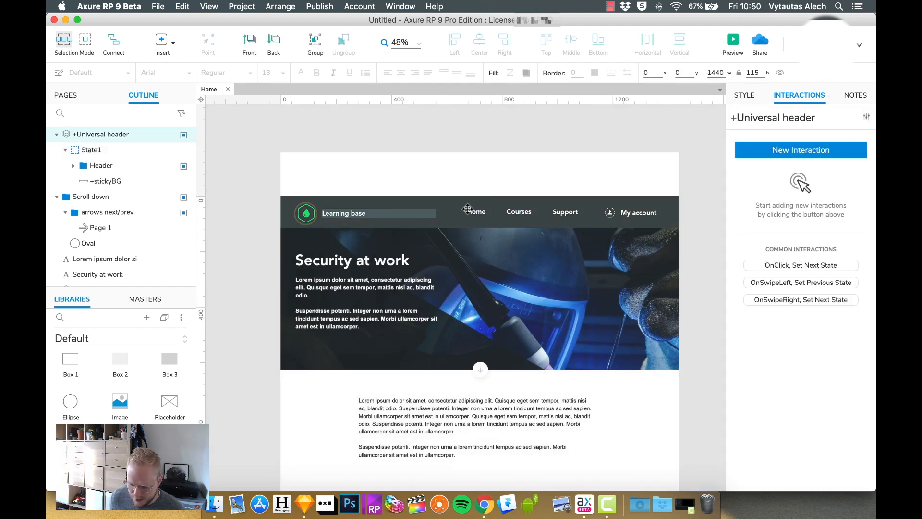
mouse_move(708, 225)
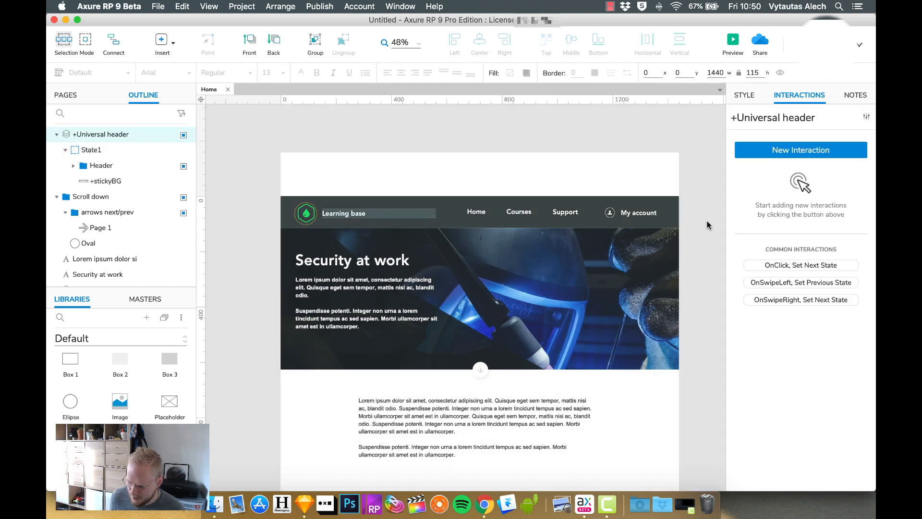
- Pin Universal header to the browser window at Left, Top, kept in front
left_click(744, 94)
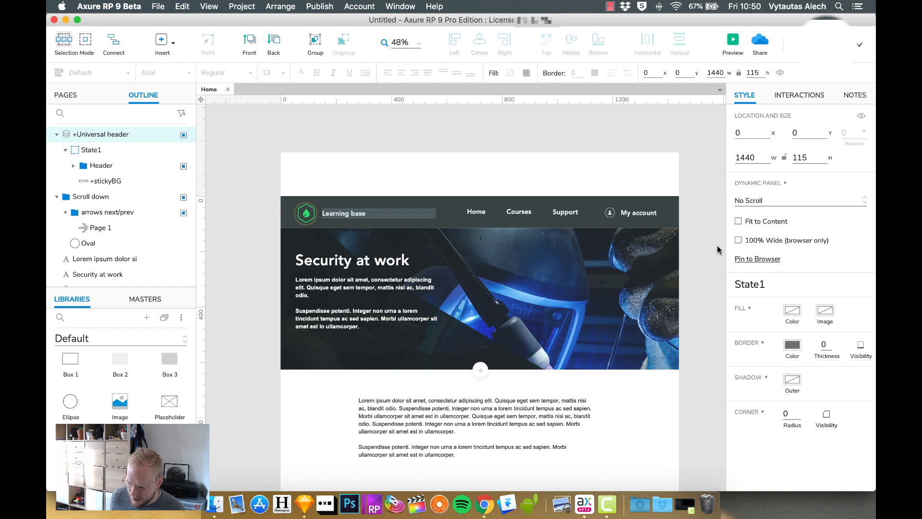
left_click(758, 259)
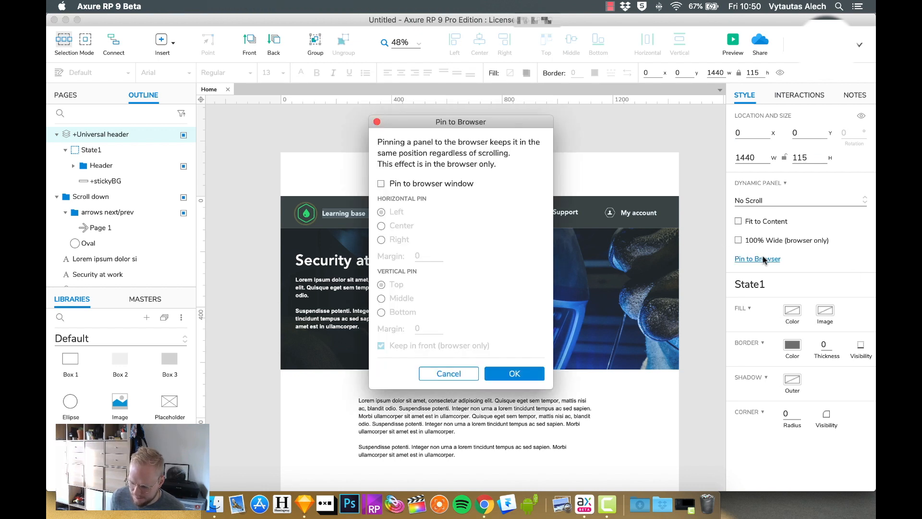
left_click(381, 184)
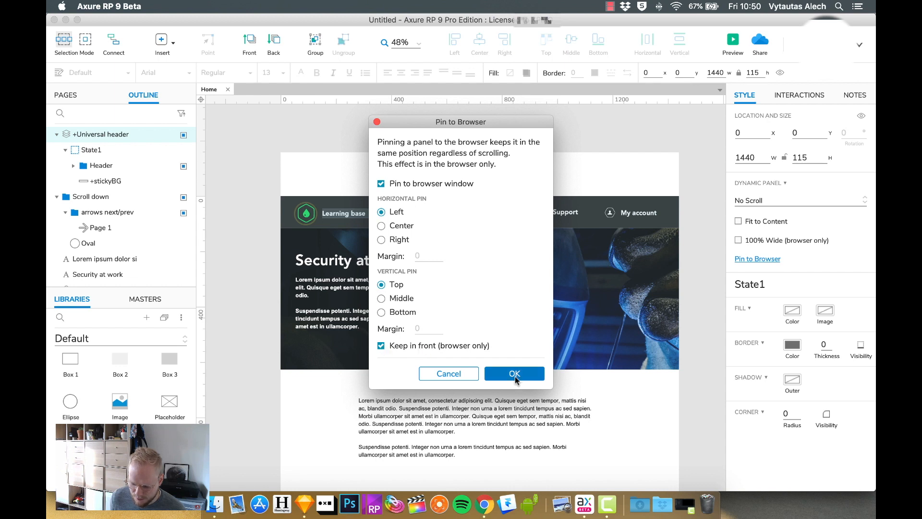
left_click(514, 374)
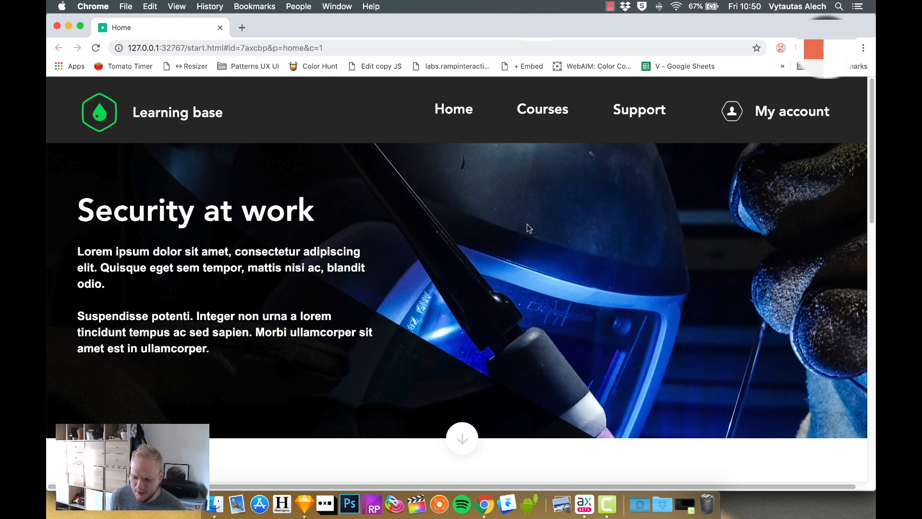
mouse_move(497, 223)
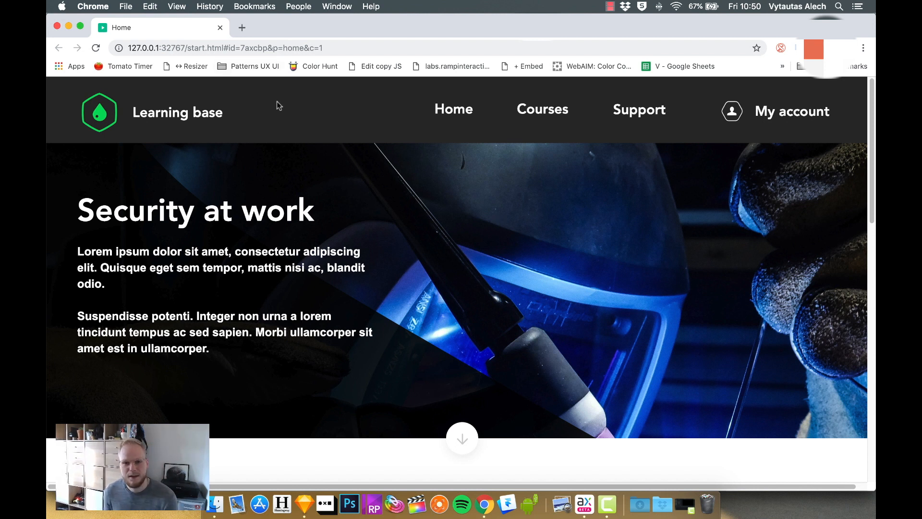
mouse_move(274, 100)
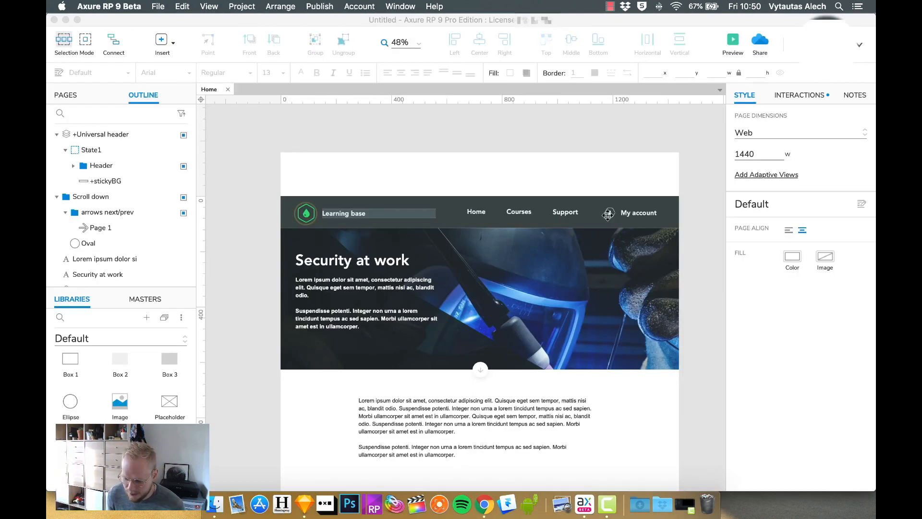
- Reopen Home, show stickyBG with a 200 ms fade on scroll down, and hide it on scroll up
left_click(105, 181)
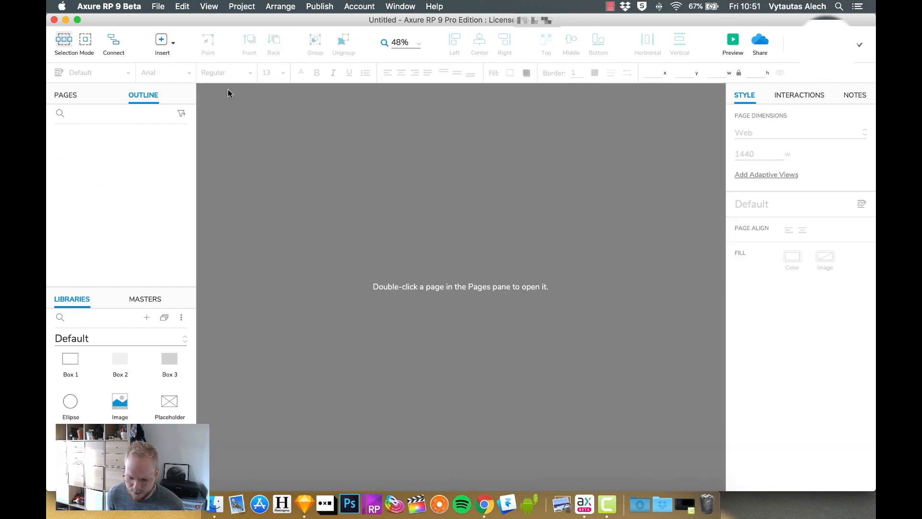
double_click(82, 134)
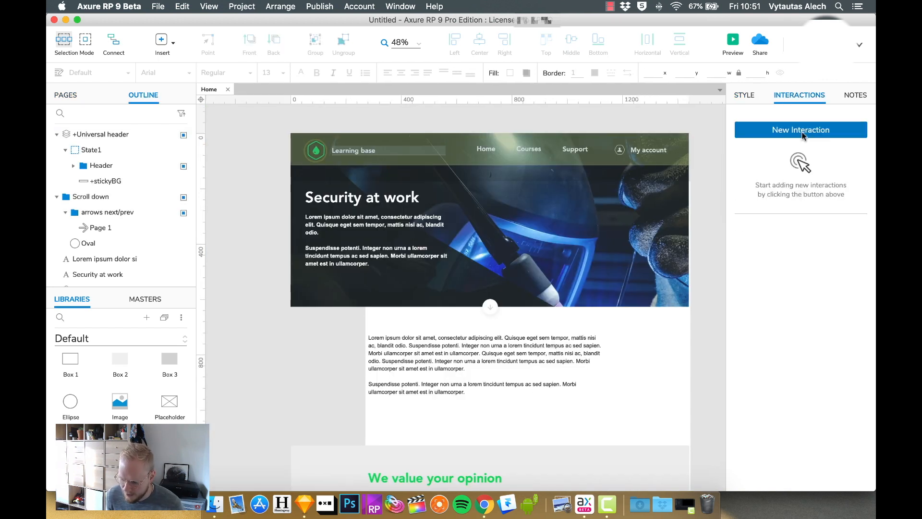
left_click(801, 130)
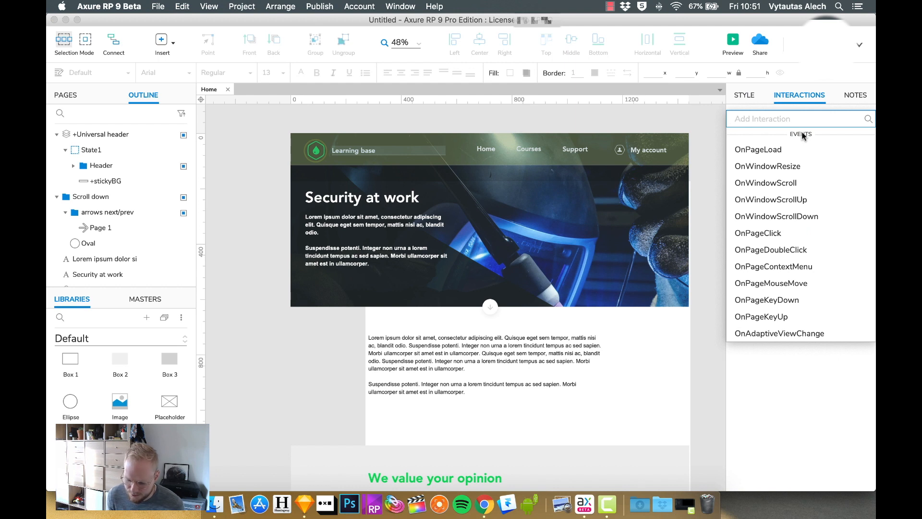
mouse_move(790, 216)
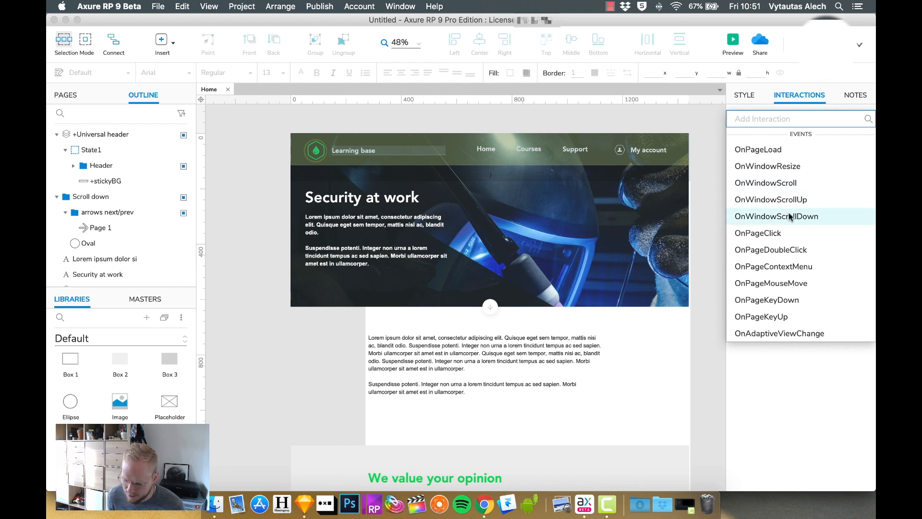
left_click(776, 216)
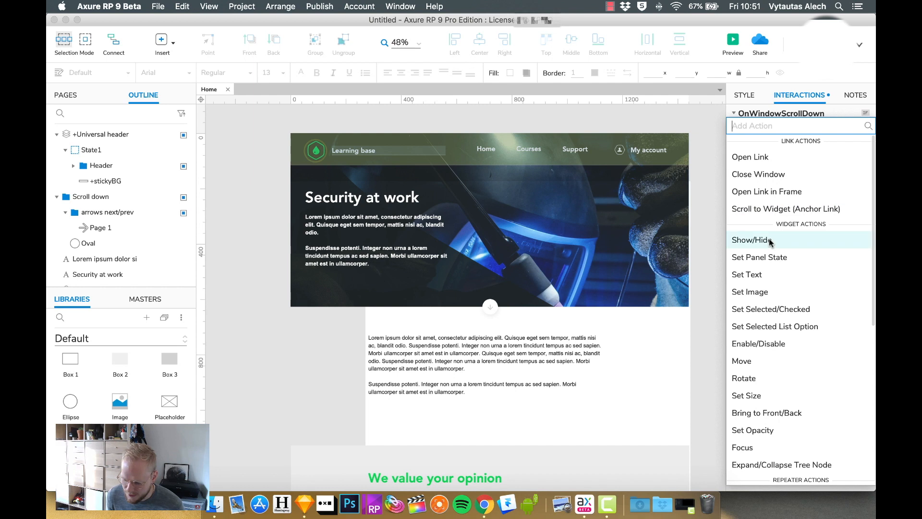
left_click(751, 240)
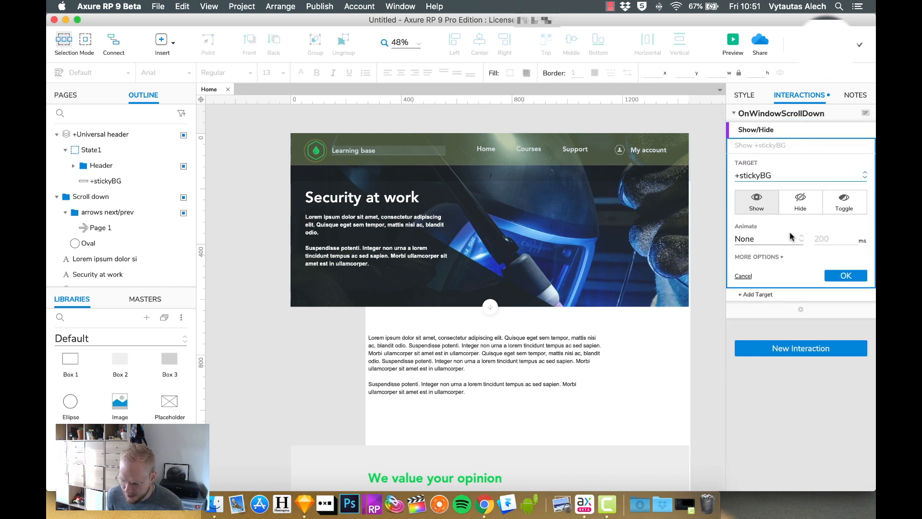
left_click(769, 239)
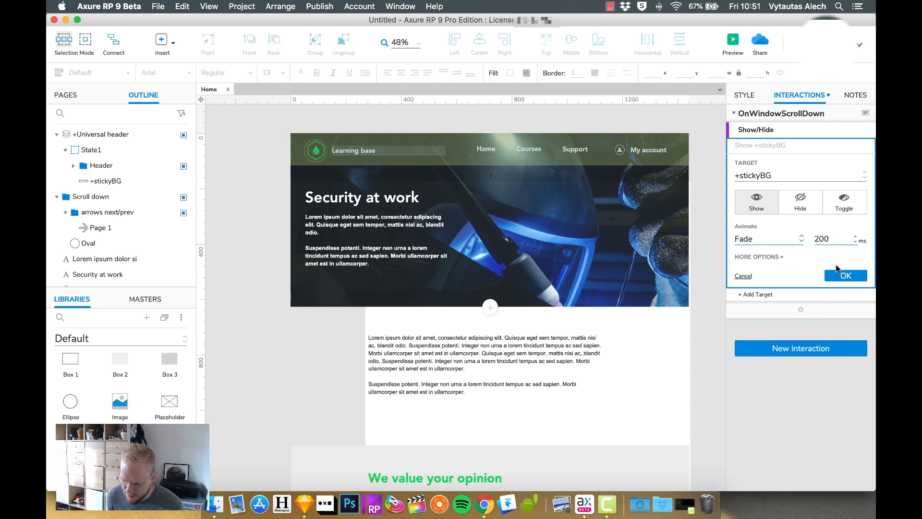
left_click(846, 275)
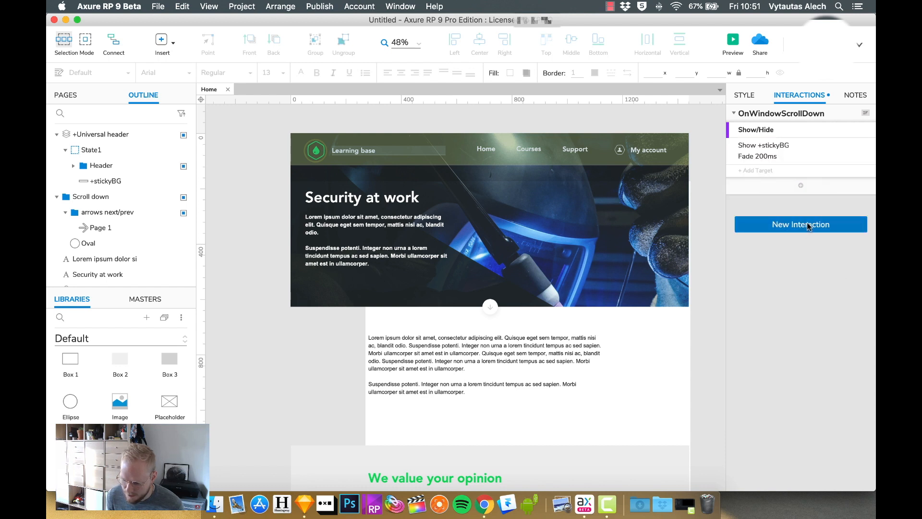
left_click(800, 224)
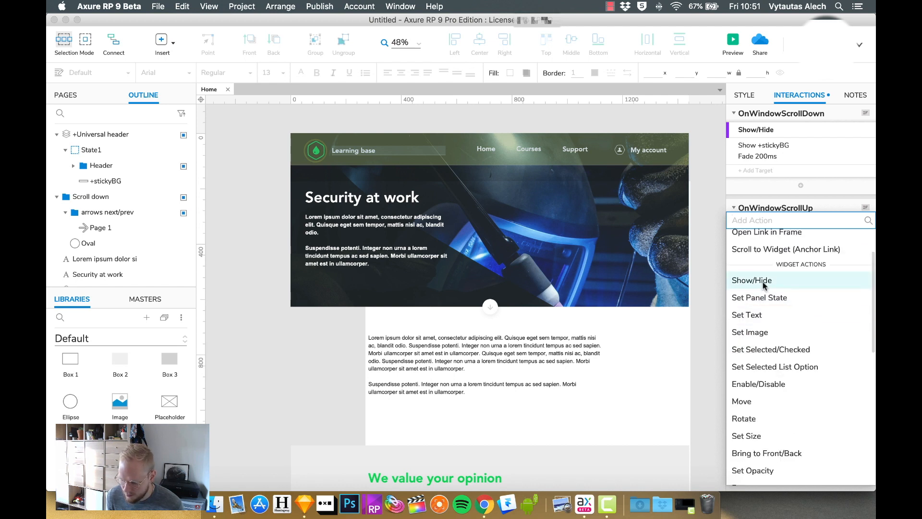
left_click(751, 280)
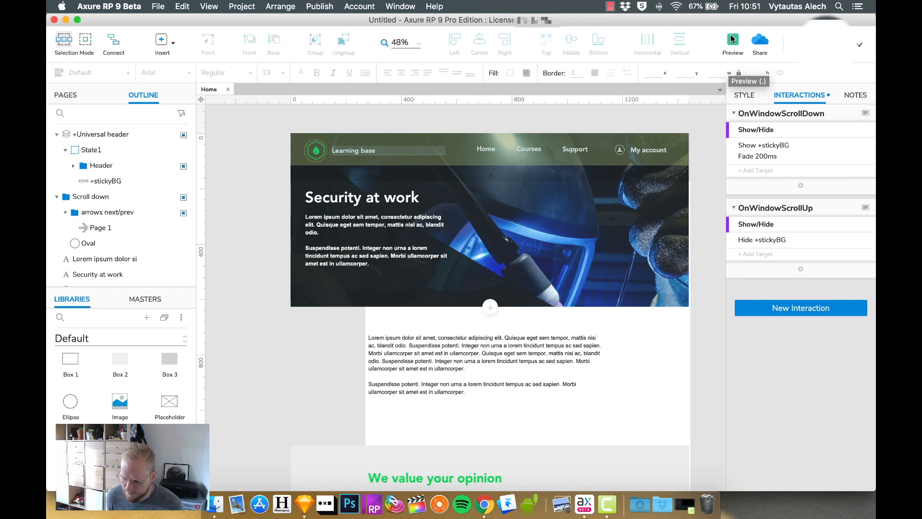
- Preview in Chrome without the toolbar and scroll down to watch the header background appear
left_click(733, 40)
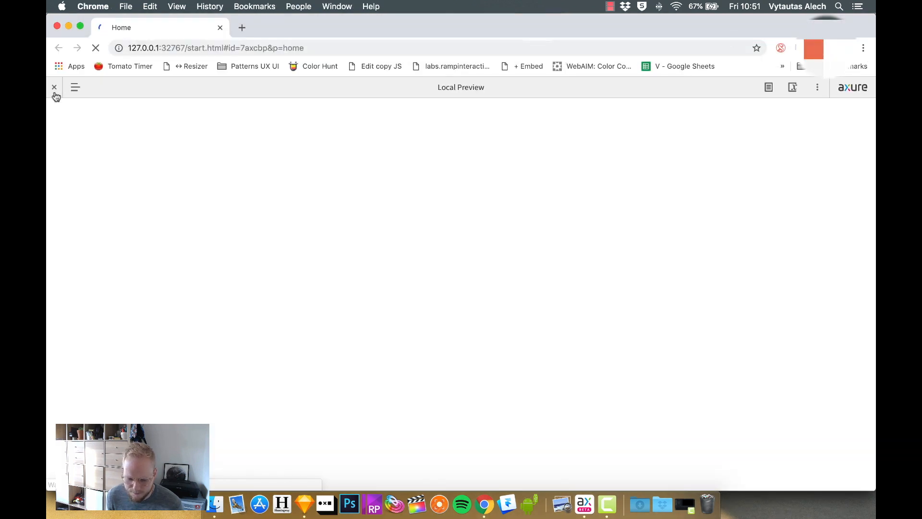
left_click(54, 87)
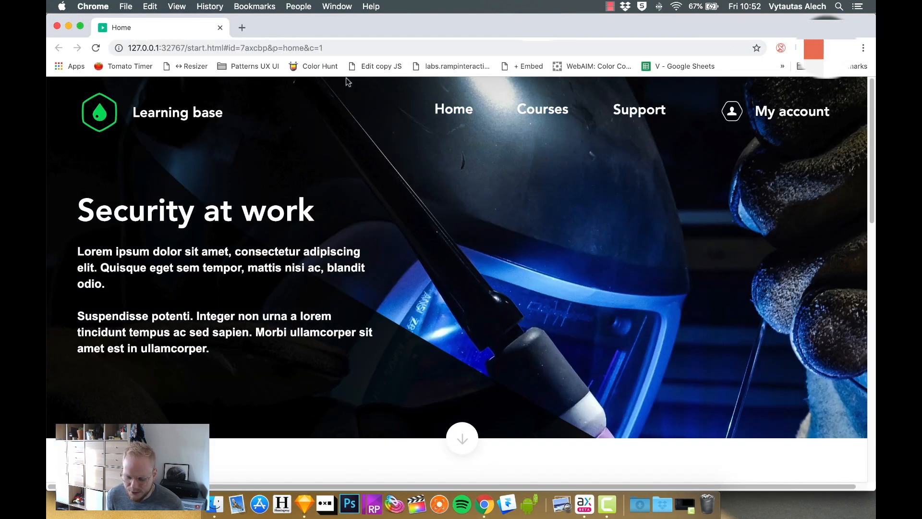
scroll("down", 3)
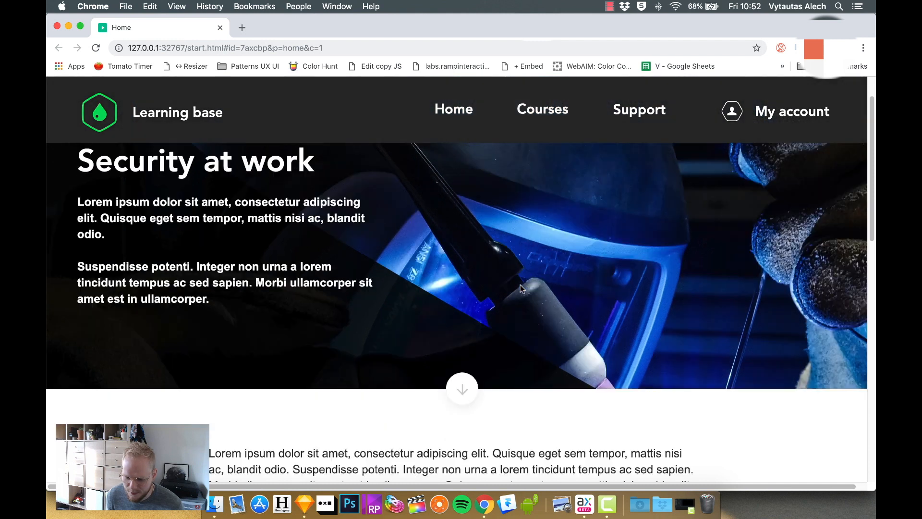
scroll("down", 3)
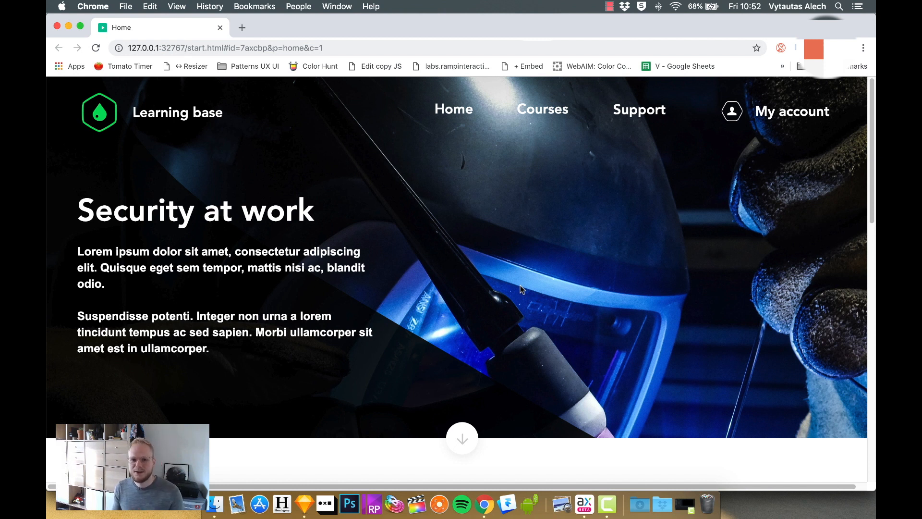
scroll("down", 3)
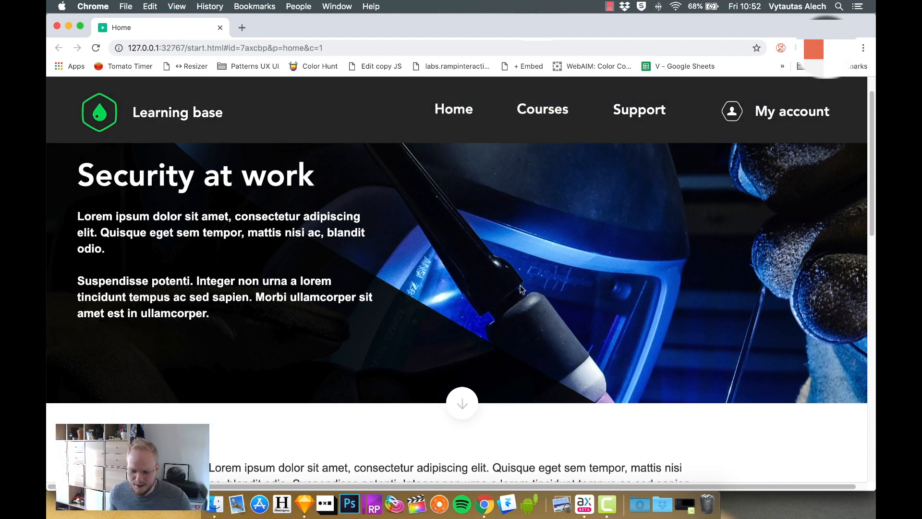